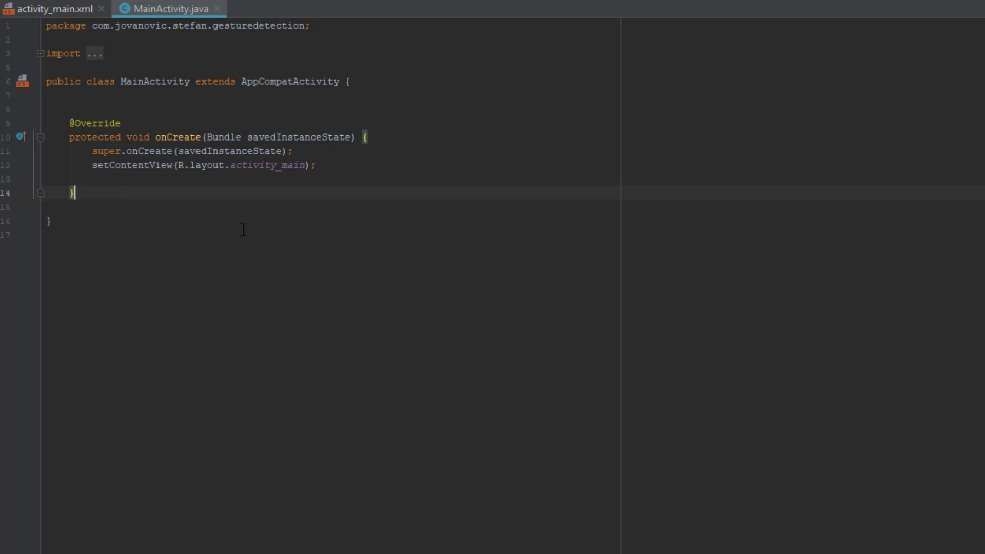
pyautogui.moveTo(187, 141)
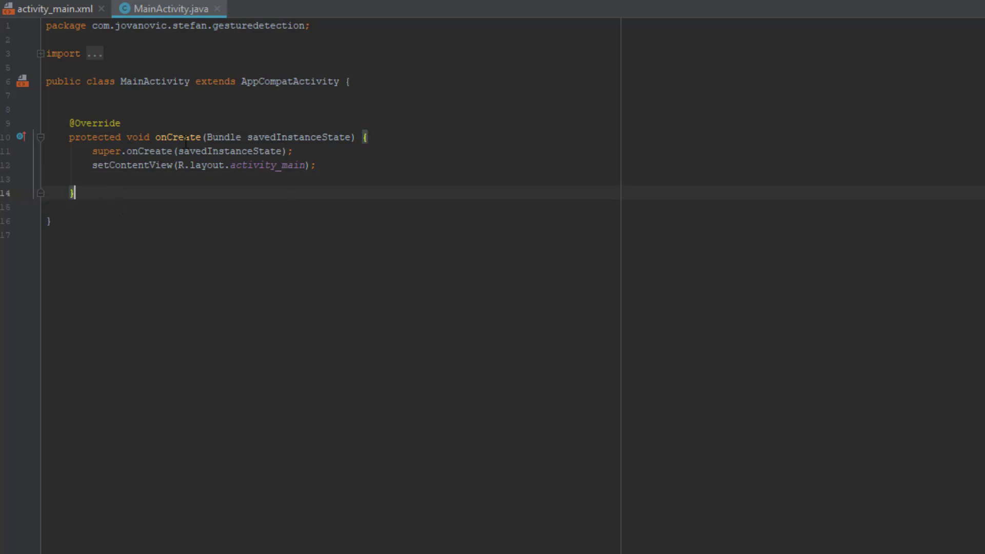
pyautogui.moveTo(362, 82)
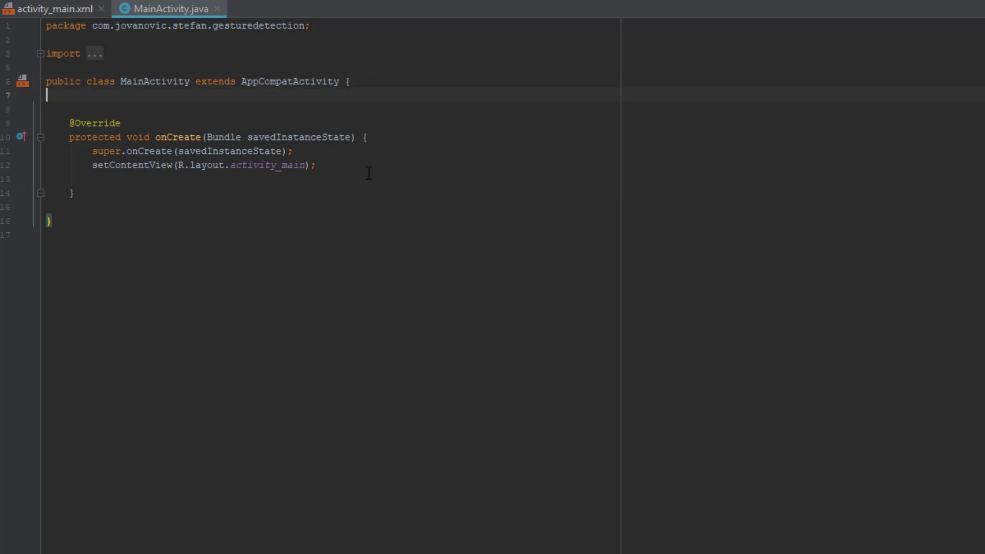
# Declare 'private GestureDetectorCompat mGestureDetector;' in MainActivity, importing GestureDetectorCompat via completion.
pyautogui.press('enter')
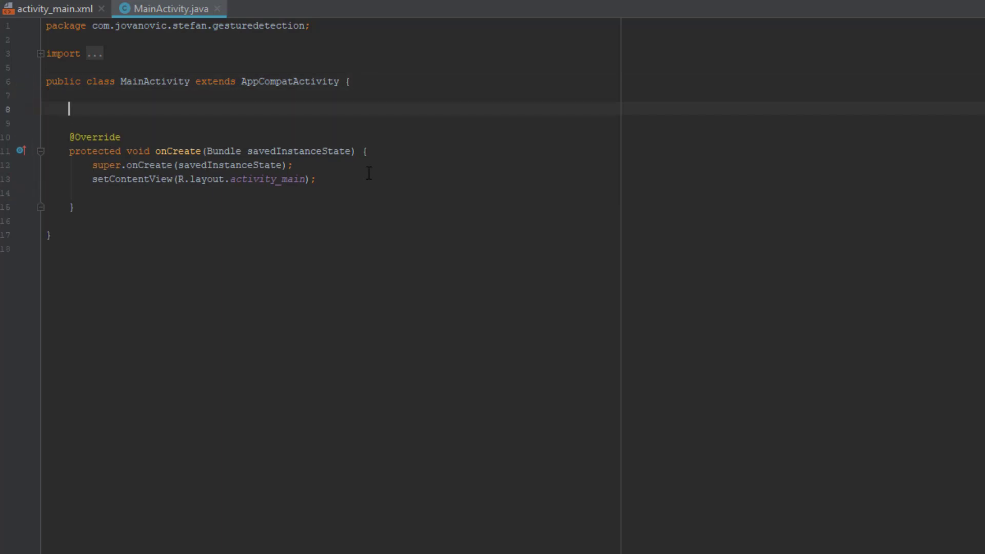
pyautogui.write('private Ge')
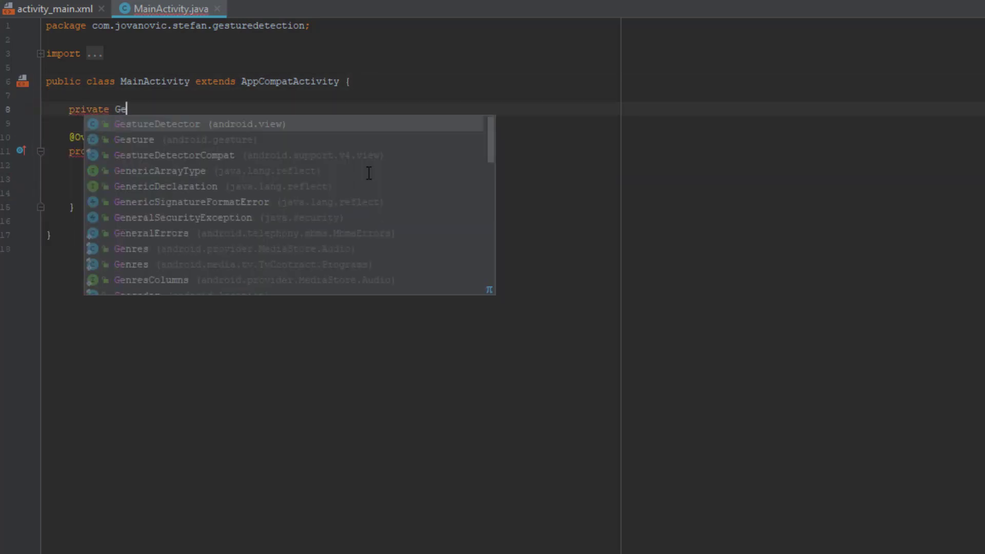
pyautogui.click(156, 124)
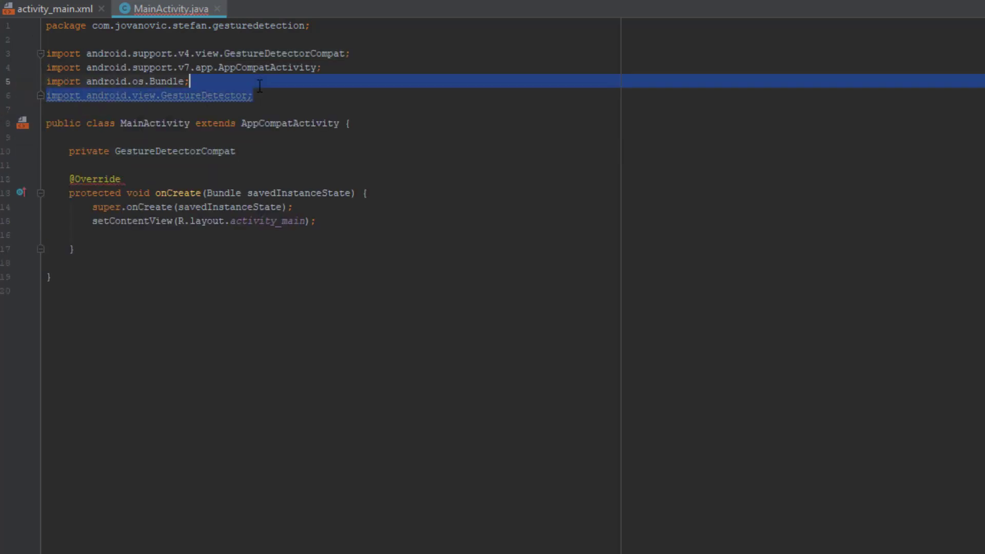
pyautogui.click(39, 52)
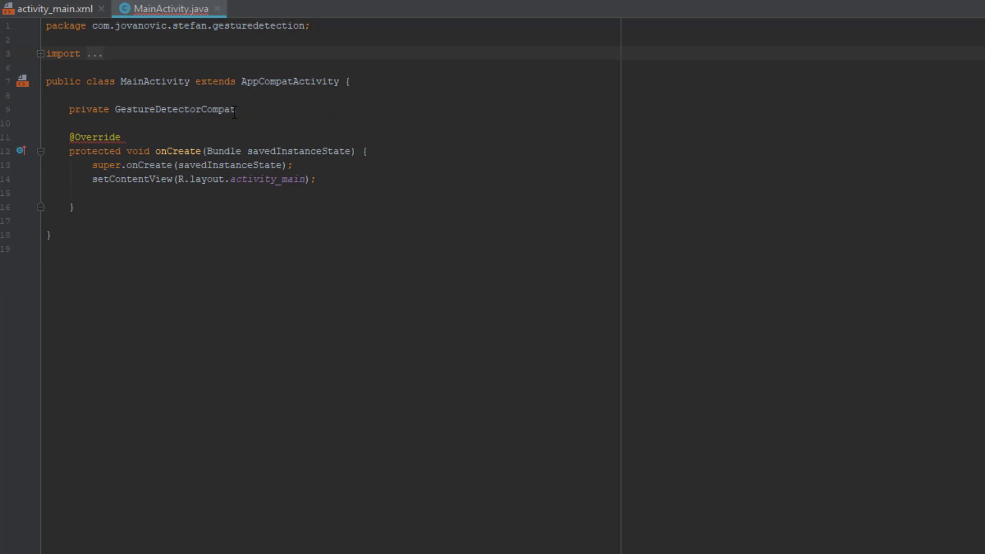
pyautogui.write('mGe')
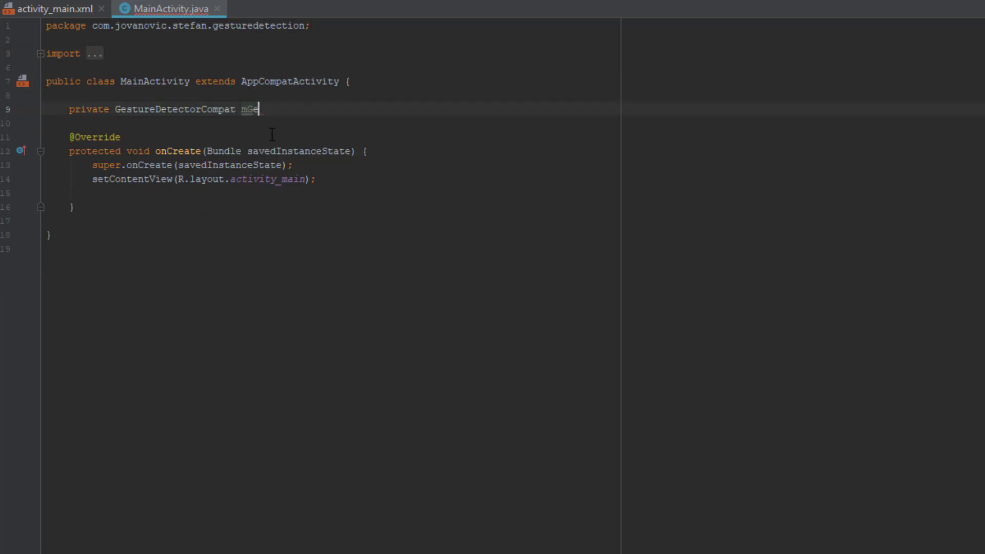
pyautogui.write('stureDete')
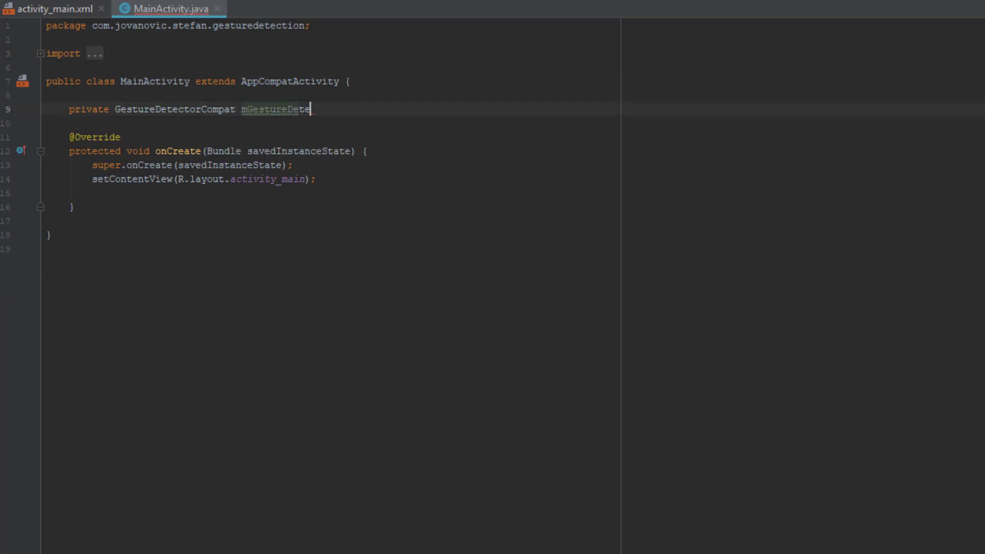
pyautogui.write('ctor;')
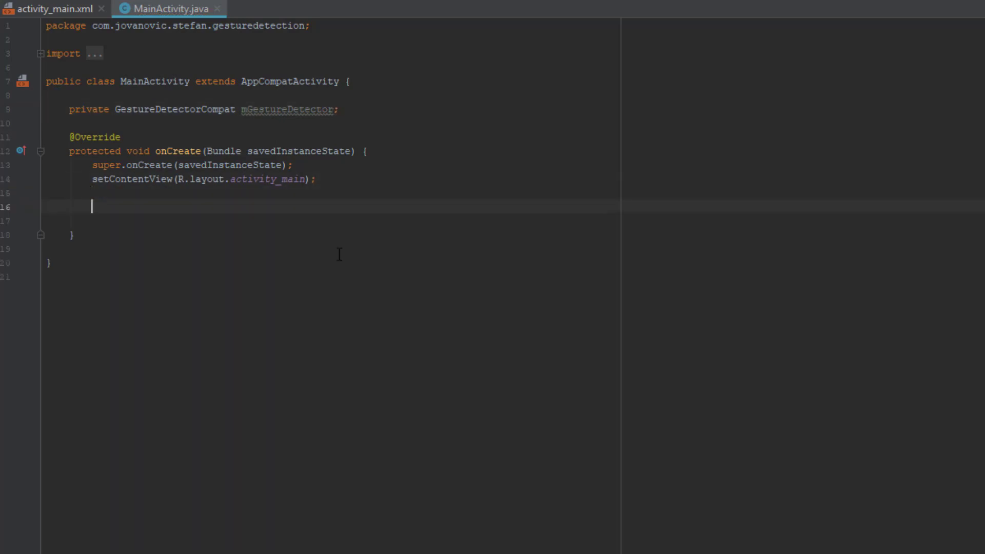
# Assign mGestureDetector = new GestureDetectorCompat(this, new GestureListener) inside onCreate.
pyautogui.write('mGestureDetector =')
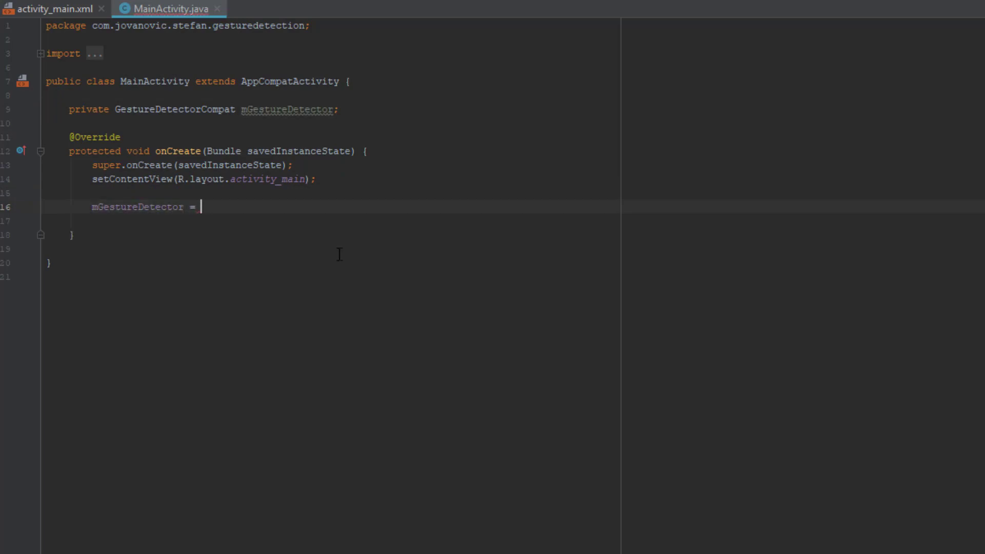
pyautogui.write('new')
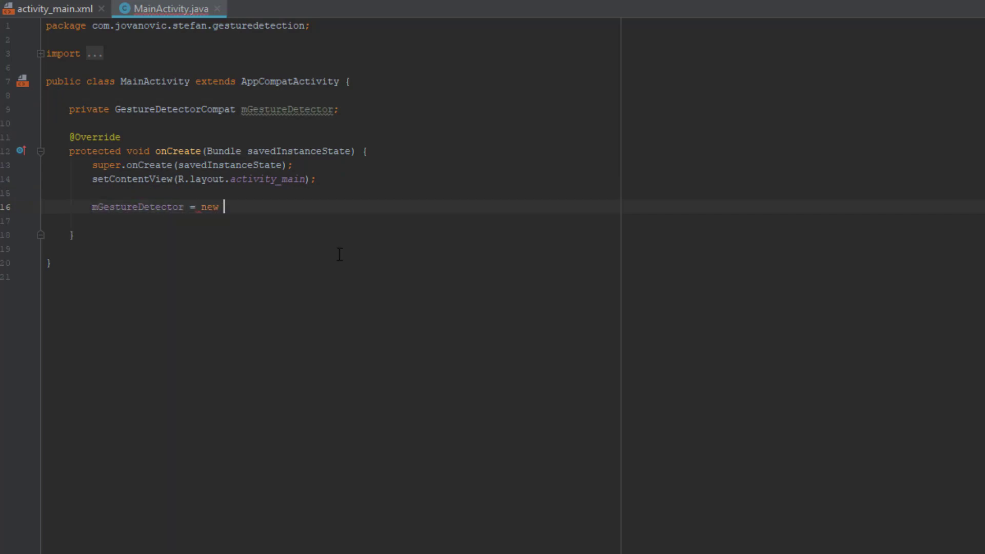
pyautogui.write('GestureDetectorCompat(')
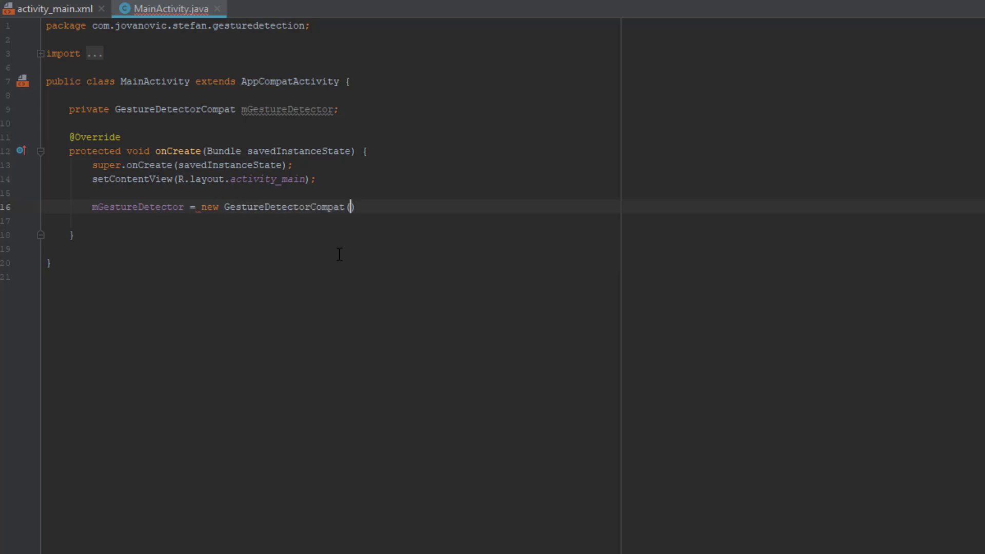
pyautogui.write('(')
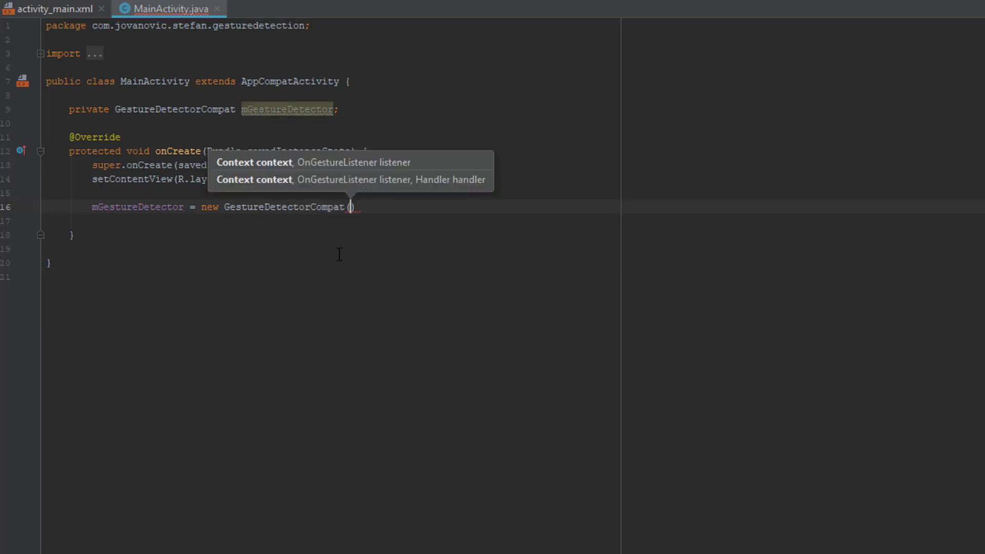
pyautogui.write('this,')
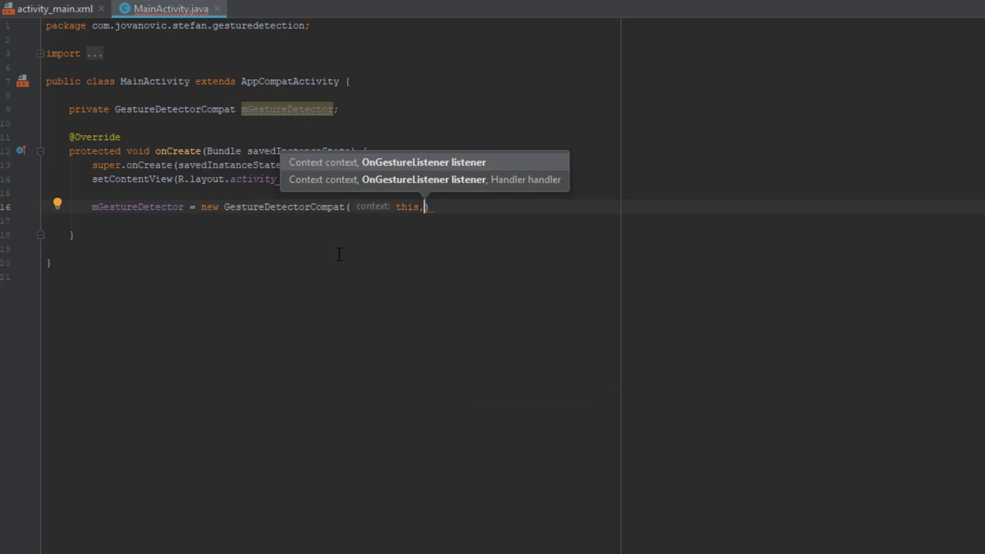
pyautogui.write('new G')
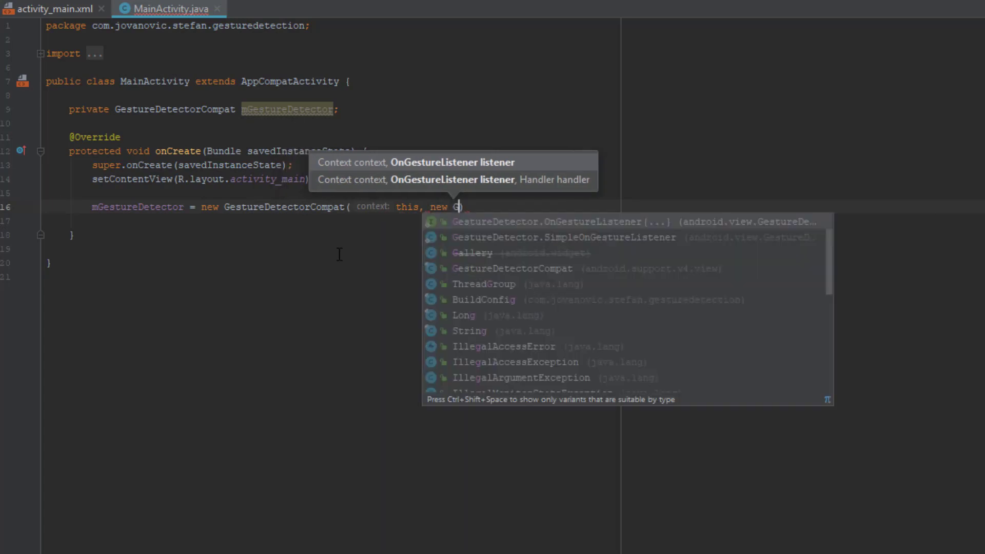
pyautogui.write('esture')
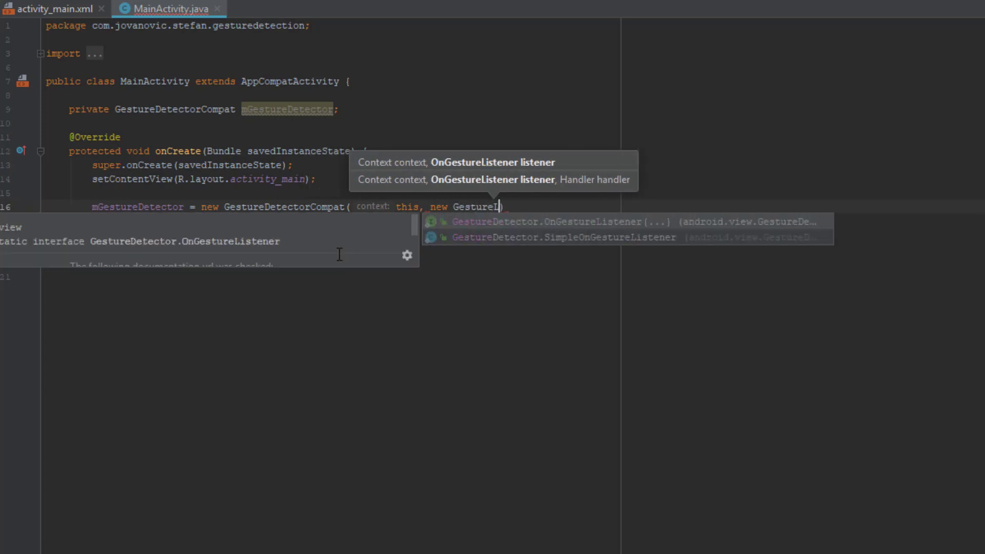
pyautogui.write('Listener')
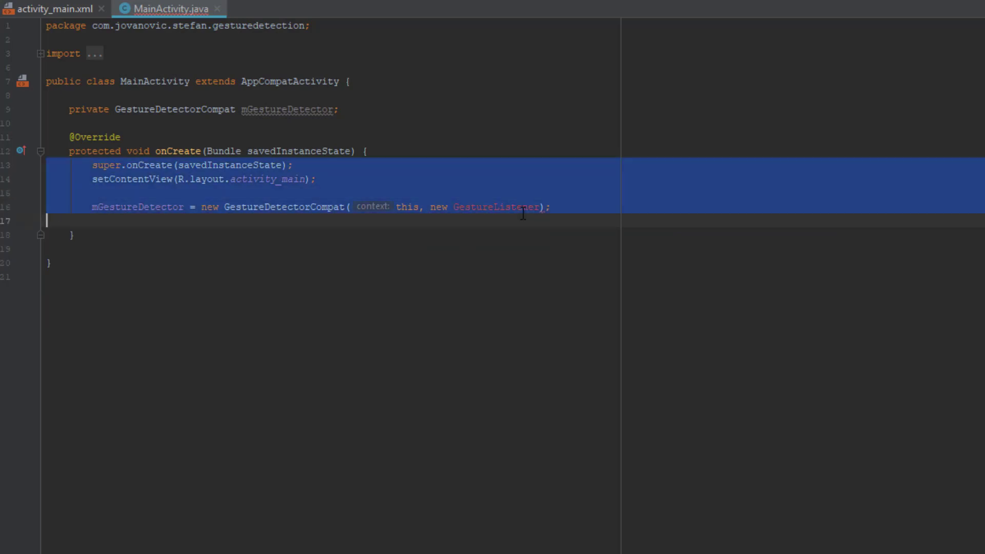
pyautogui.click(496, 207)
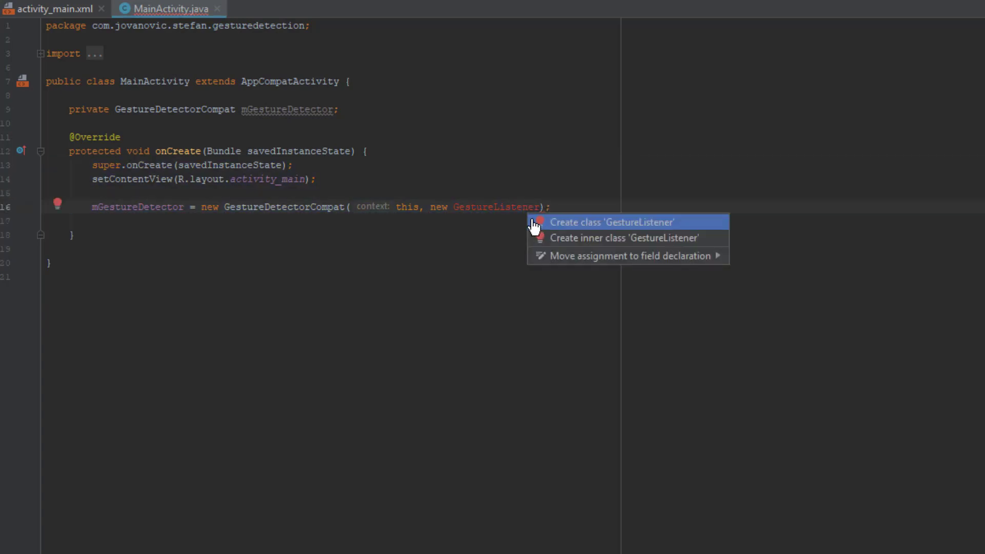
pyautogui.moveTo(630, 226)
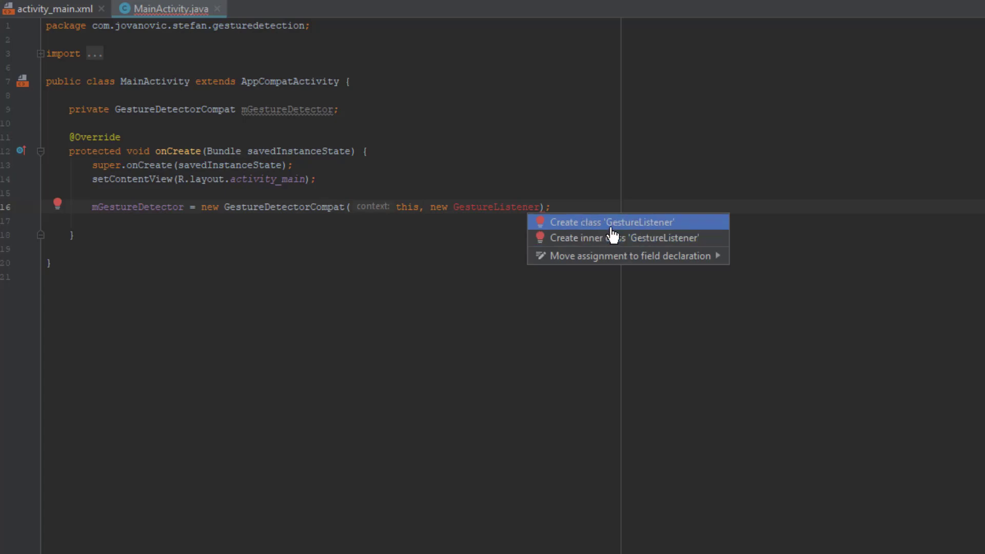
pyautogui.click(611, 222)
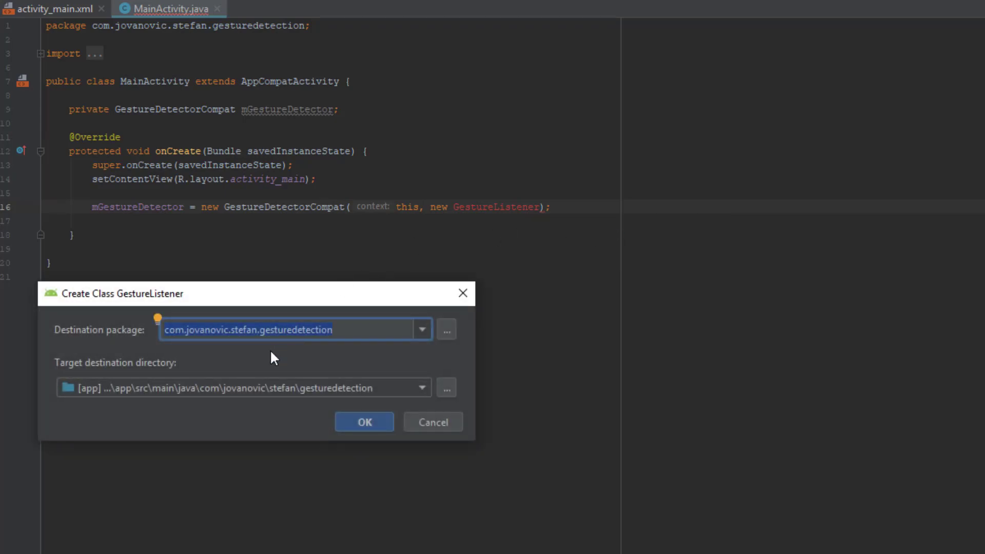
pyautogui.click(364, 422)
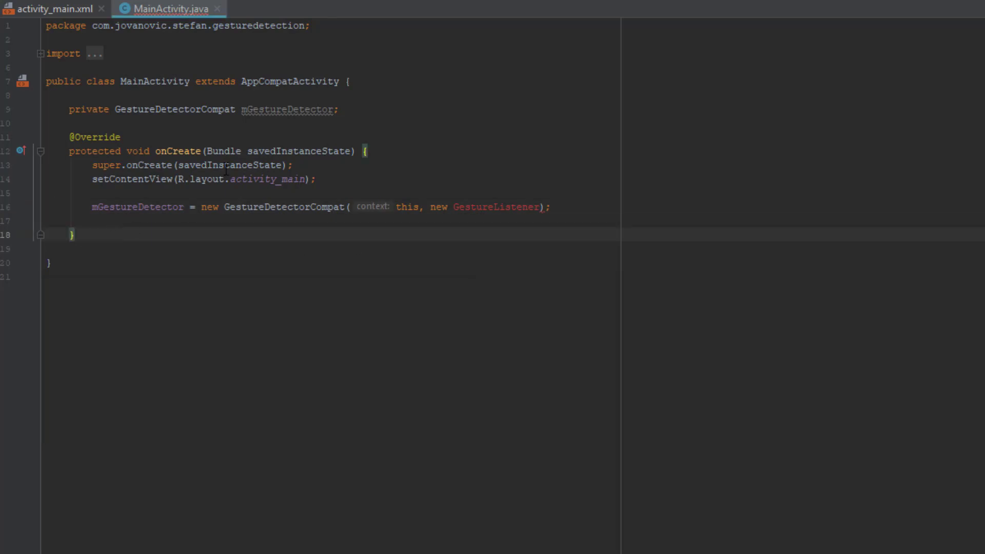
# Write 'private class GestureListener extends GestureDetector.SimpleOnGestureListener' with an empty braced body.
pyautogui.write('private class')
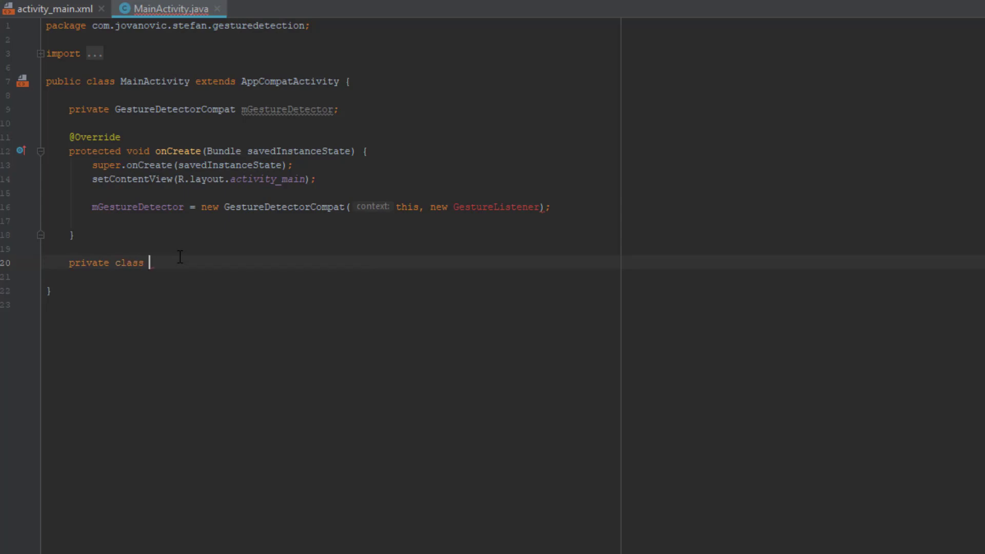
pyautogui.write('GestureLis')
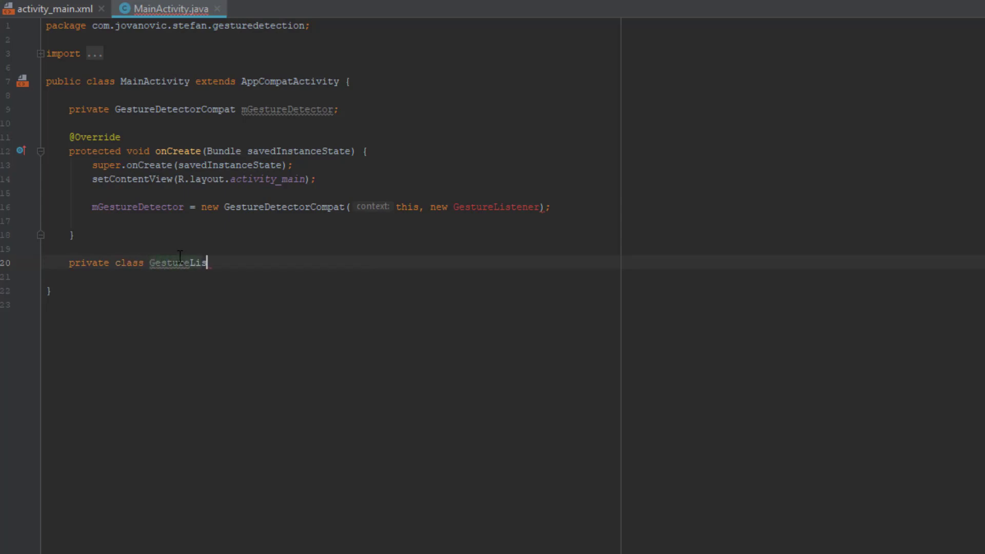
pyautogui.write('tener e')
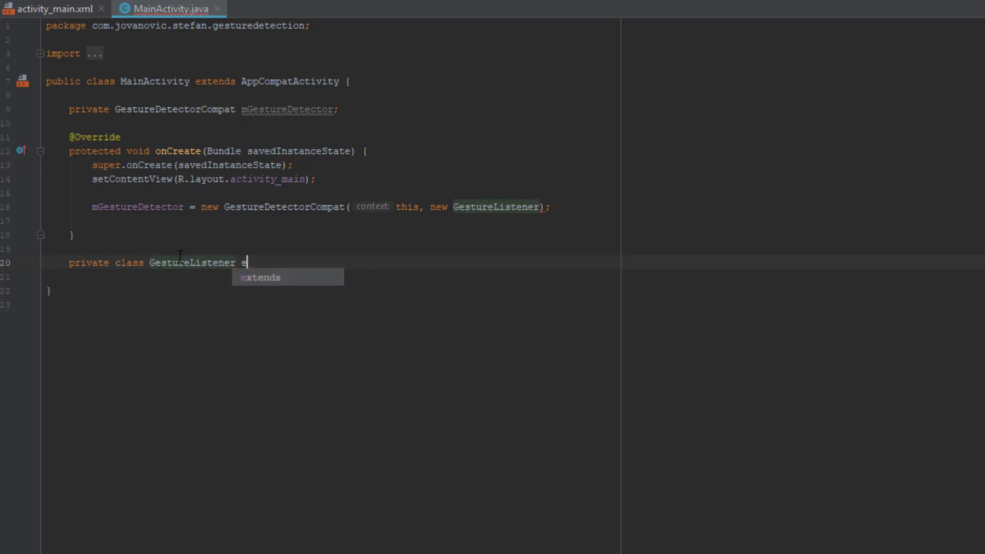
pyautogui.press('Tab')
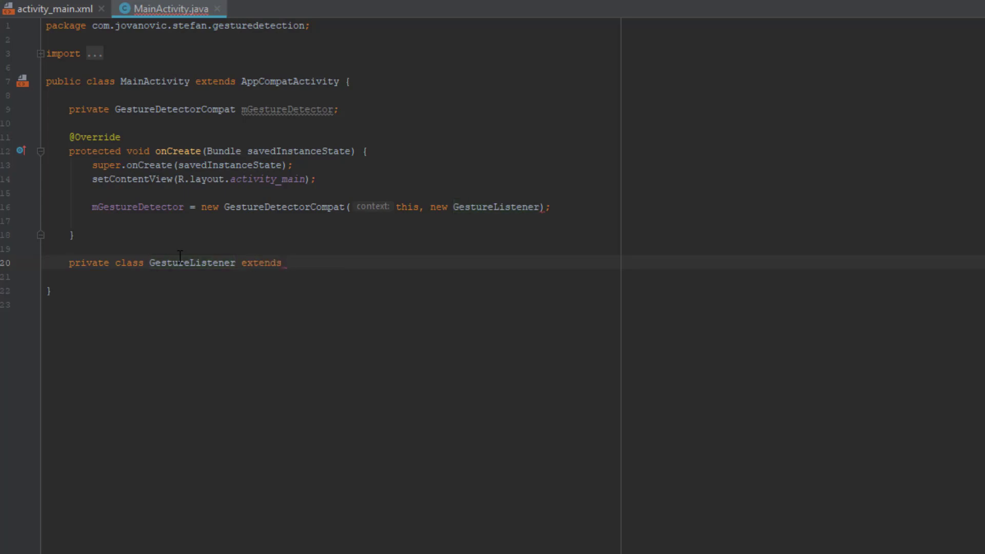
pyautogui.write('Gesture')
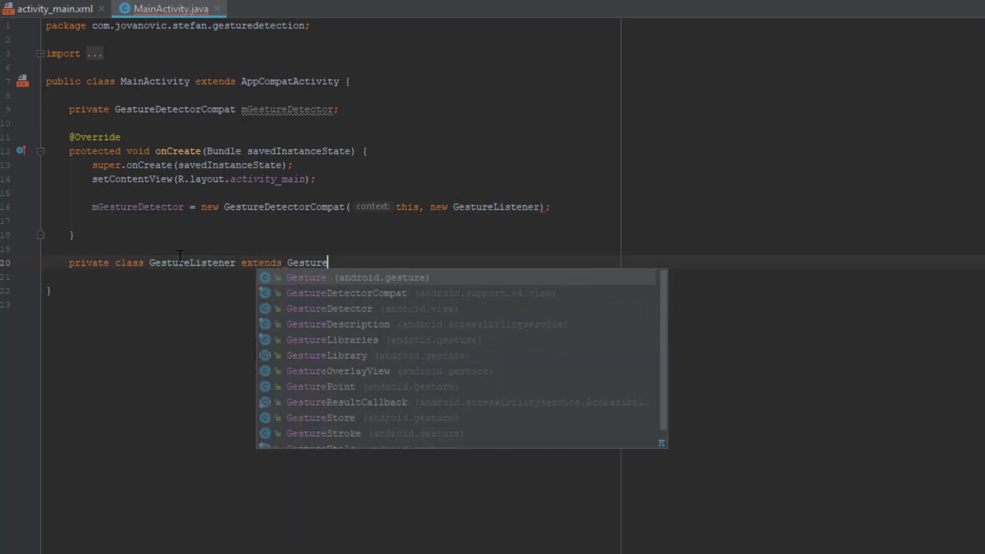
pyautogui.write('De')
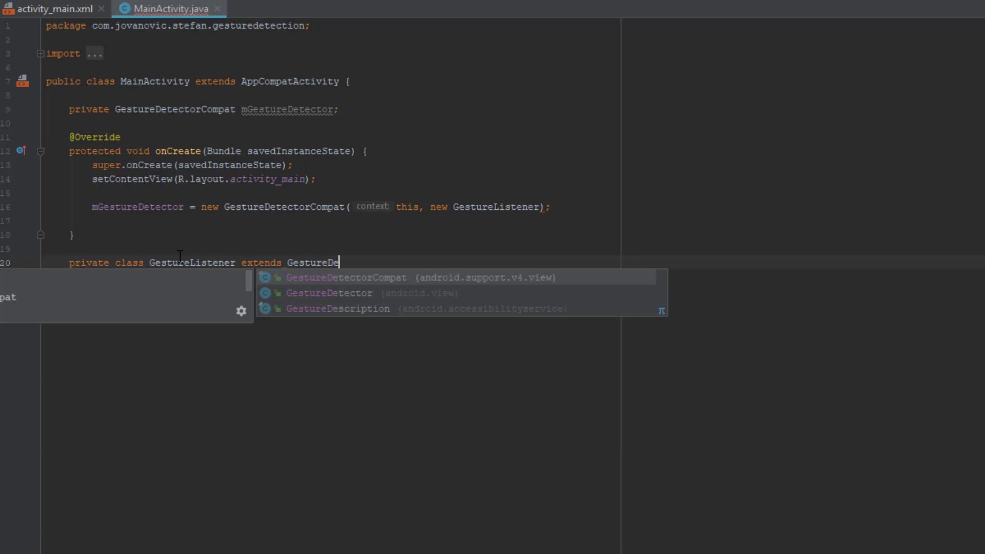
pyautogui.write('tector')
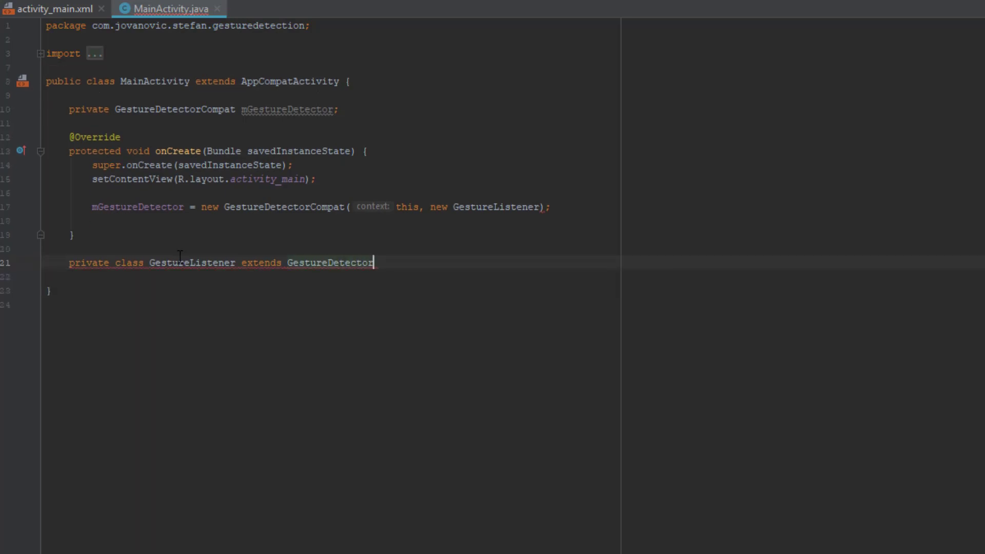
pyautogui.write('.S')
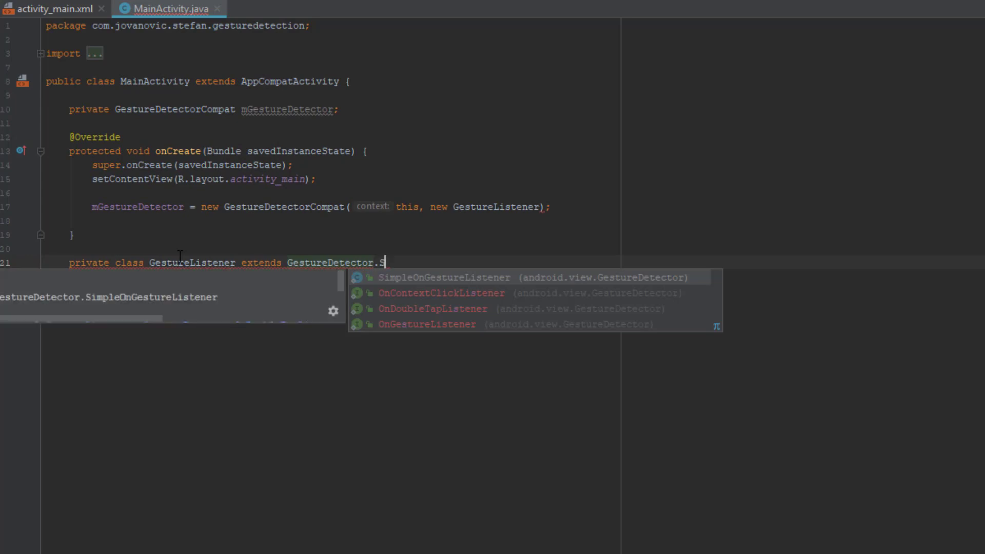
pyautogui.write('impleOnGestureListener {')
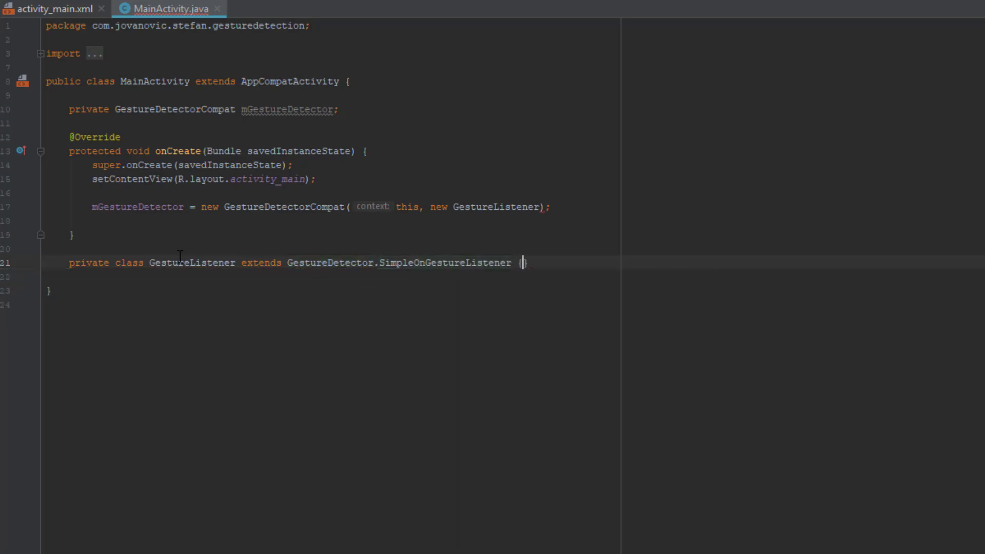
pyautogui.press('Enter')
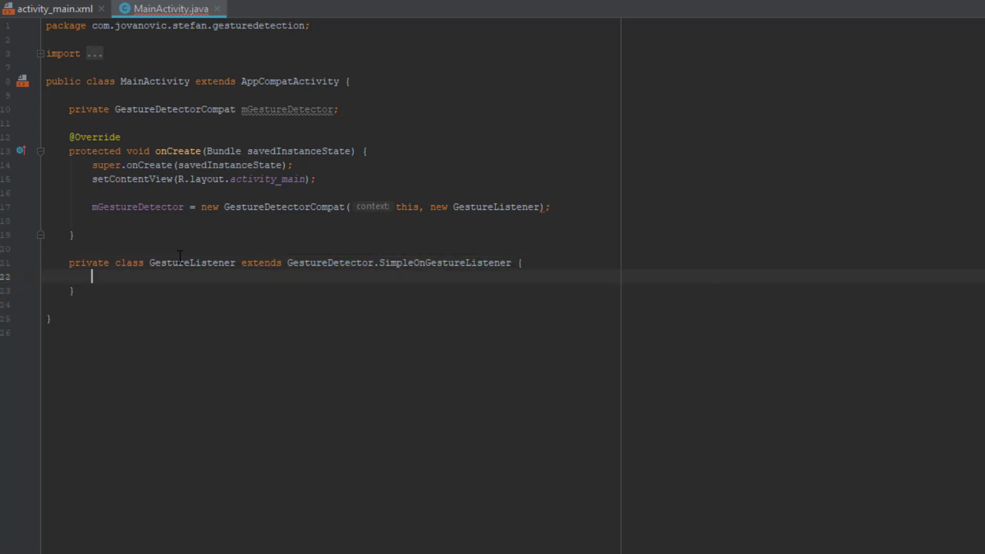
pyautogui.press('enter')
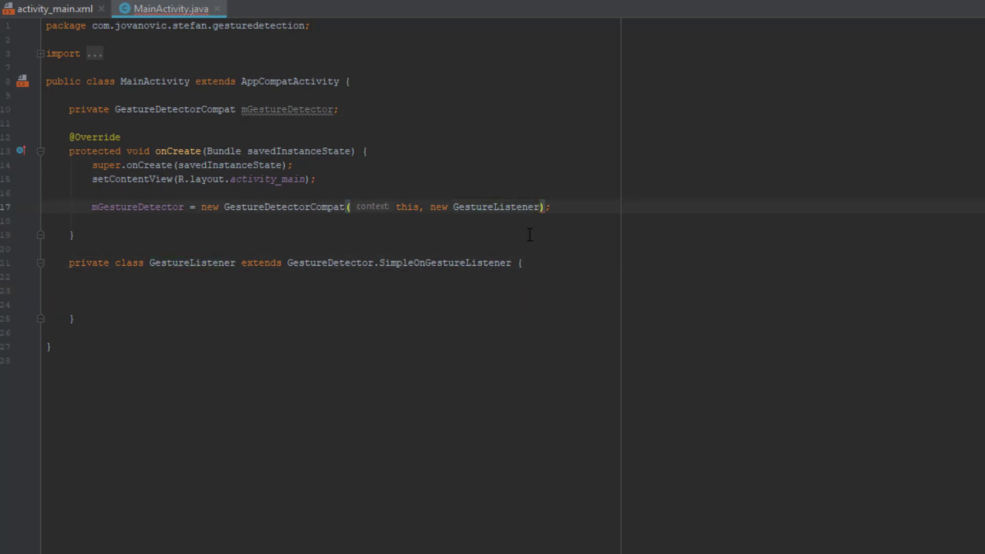
# In the Override Methods dialog for GestureListener, pick onSingleTapConfirmed, onDoubleTap and onFling.
pyautogui.doubleClick(495, 207)
pyautogui.write('()')
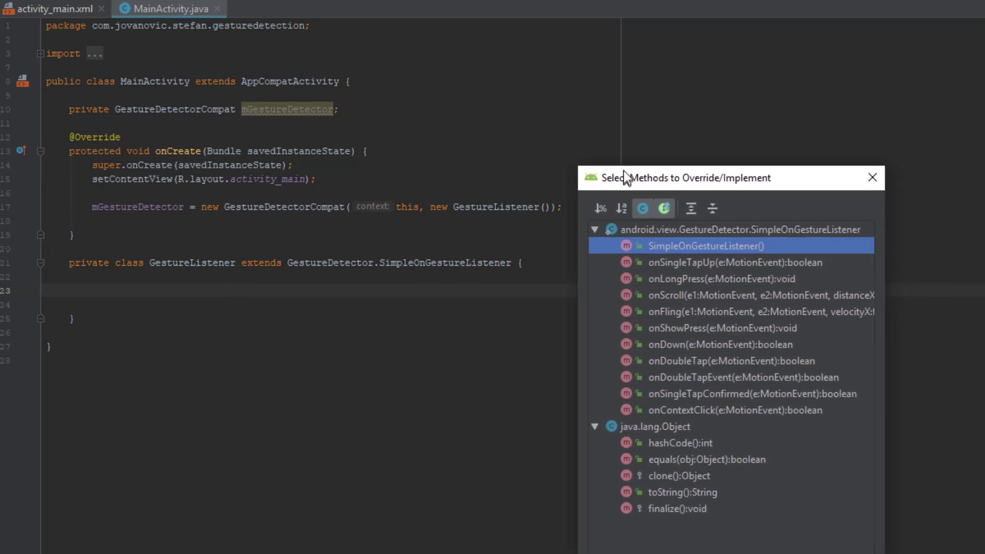
pyautogui.click(722, 261)
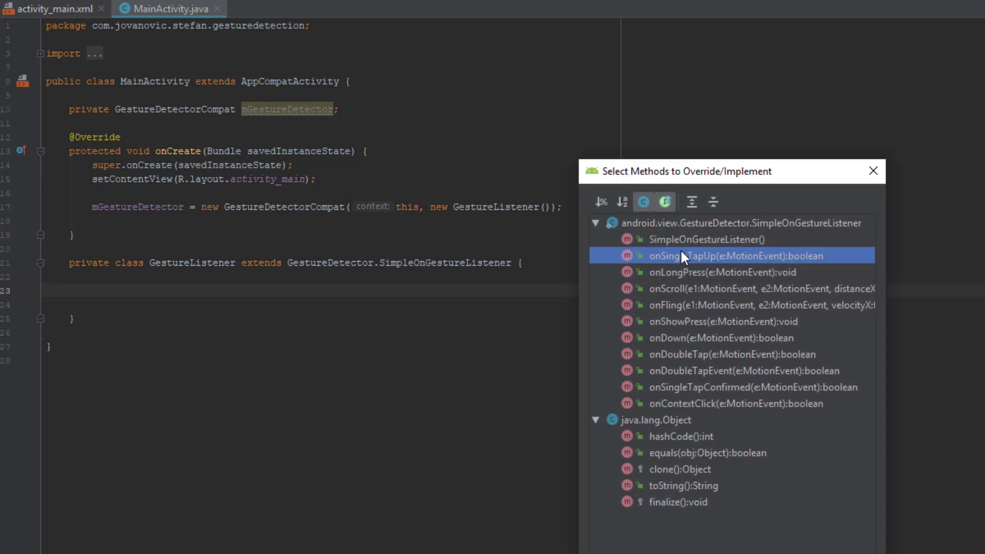
pyautogui.moveTo(672, 396)
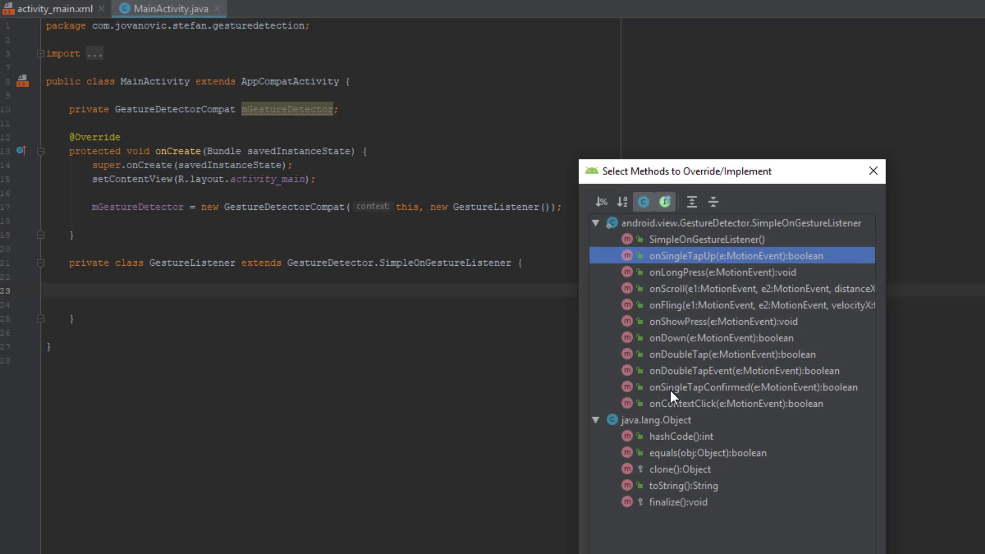
pyautogui.click(751, 387)
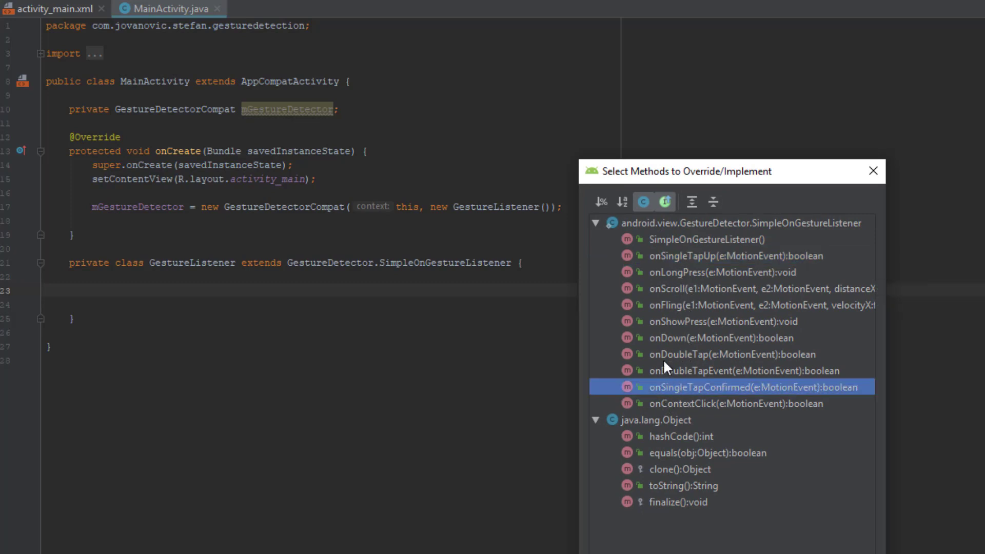
pyautogui.click(731, 354)
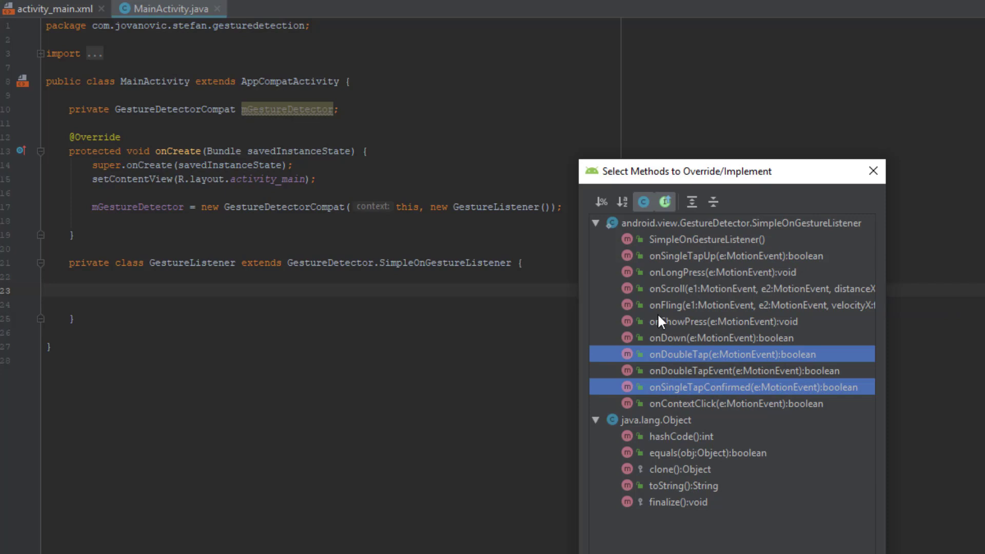
pyautogui.click(728, 305)
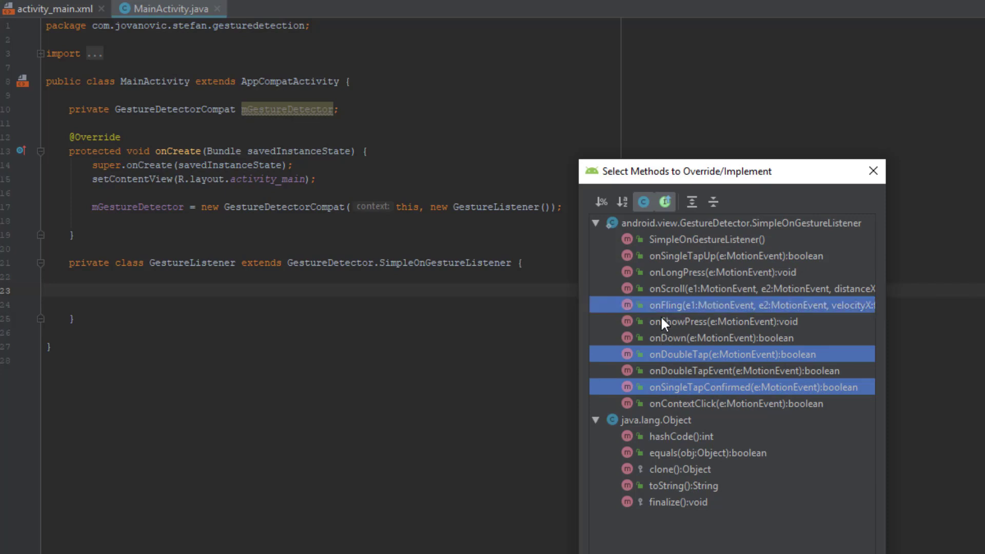
pyautogui.moveTo(681, 281)
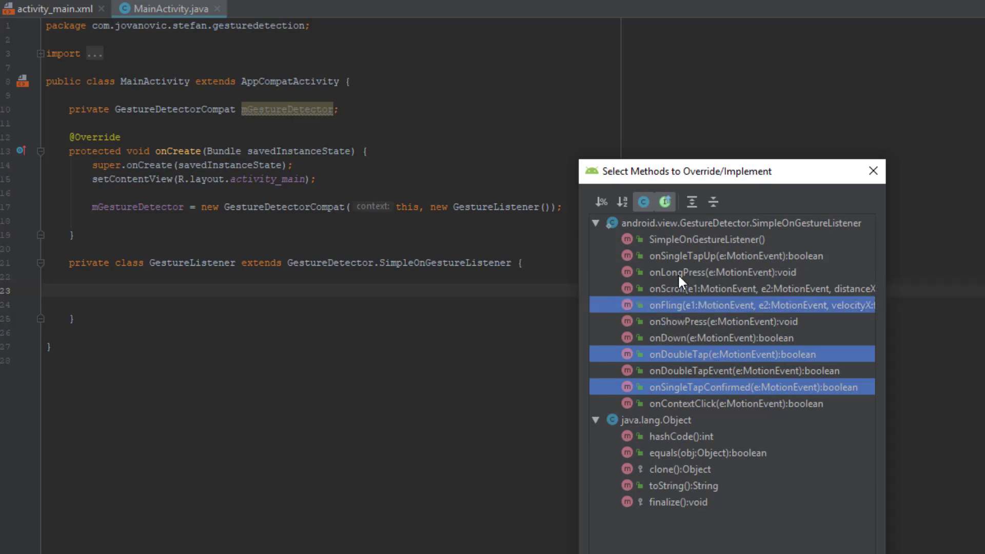
pyautogui.moveTo(714, 267)
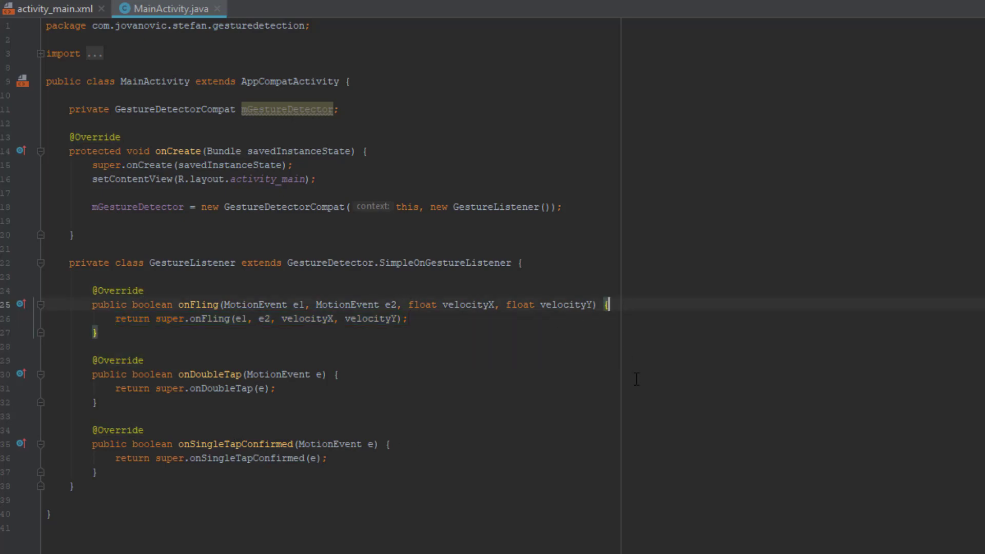
# Show 'Fling' and 'Double Tap' toasts from MainActivity.this in onFling and onDoubleTap.
pyautogui.write('Toast.makeText(MainActivity.this, "", Toast.LENGTH_SHORT).show();')
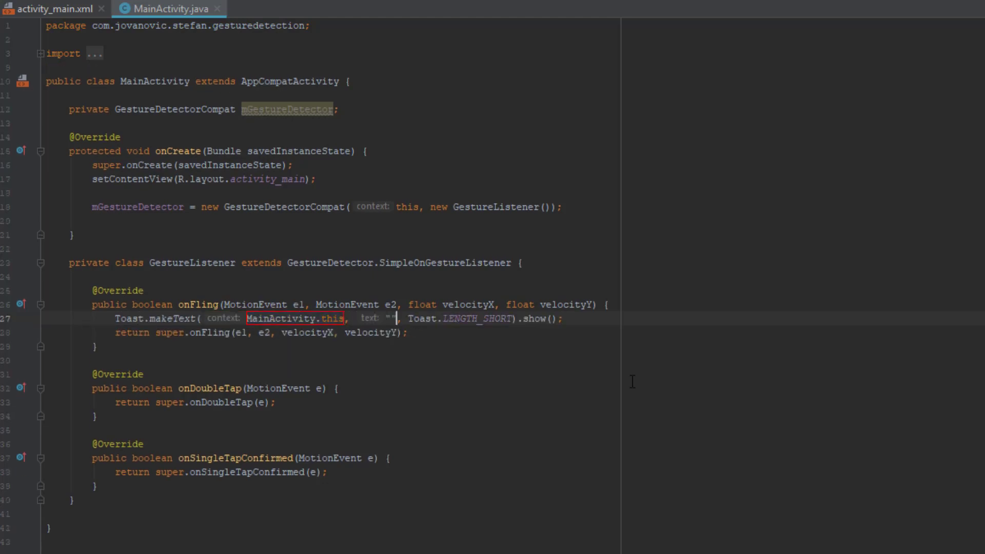
pyautogui.write('Fling')
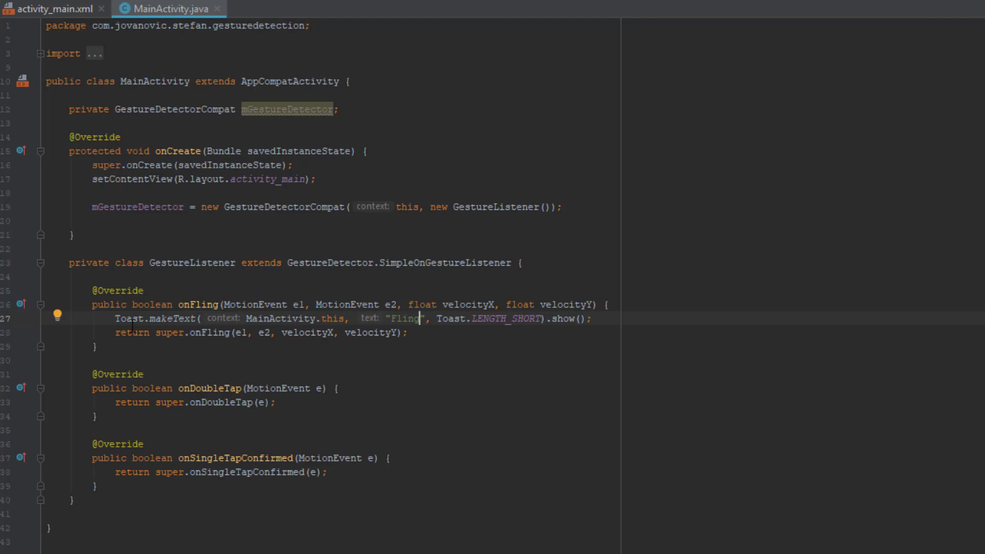
pyautogui.write('T')
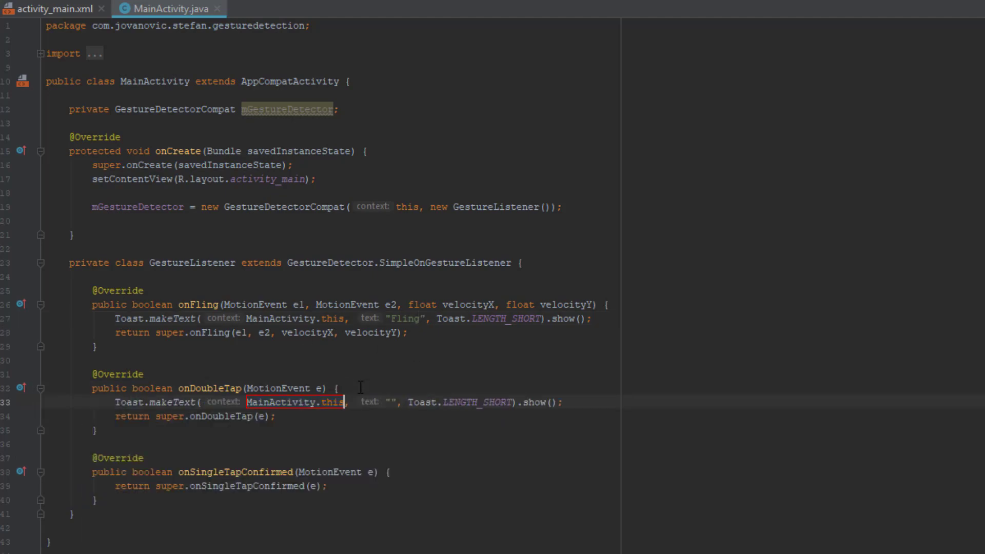
pyautogui.write('D')
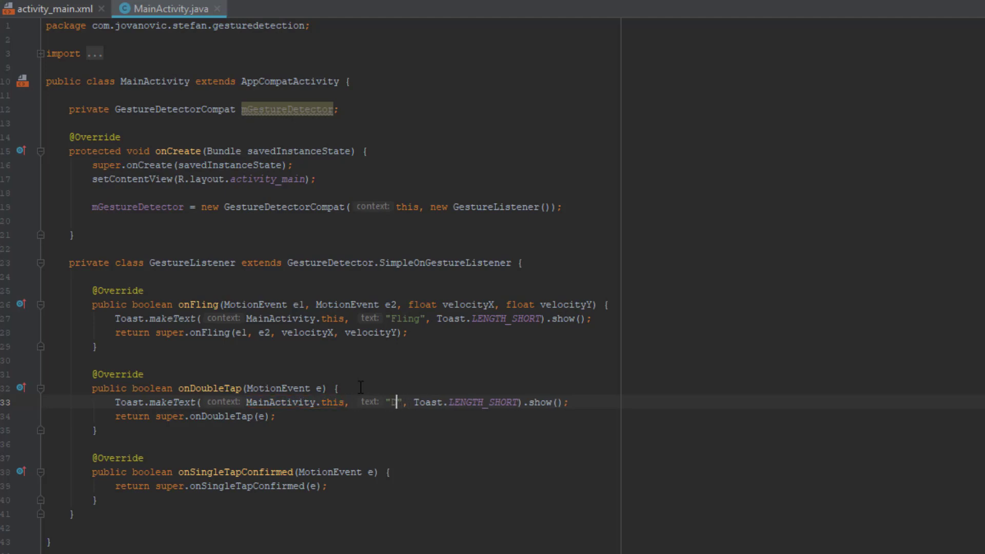
pyautogui.write('ouble Tap')
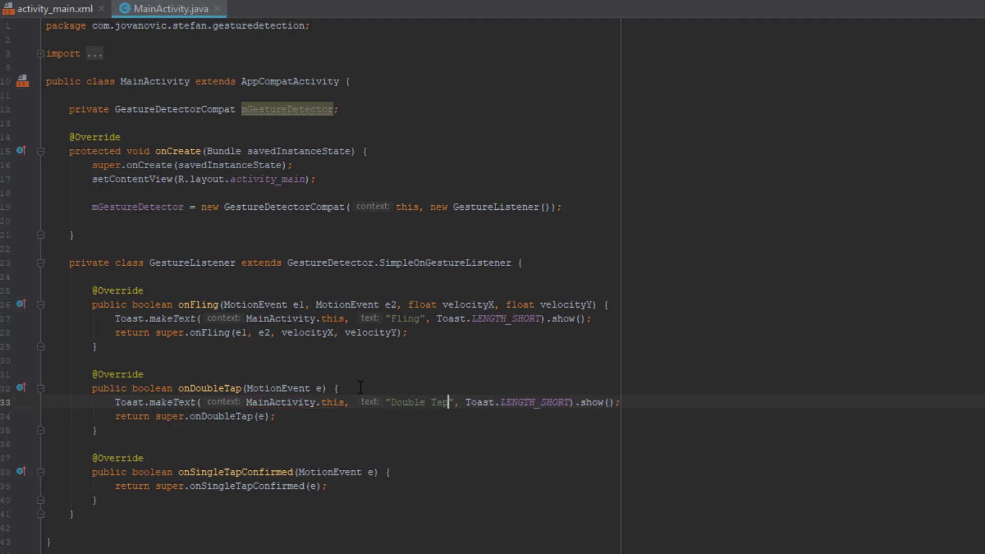
# Show a short 'Single Tap Confirmed' toast in onSingleTapConfirmed before its return.
pyautogui.click(327, 486)
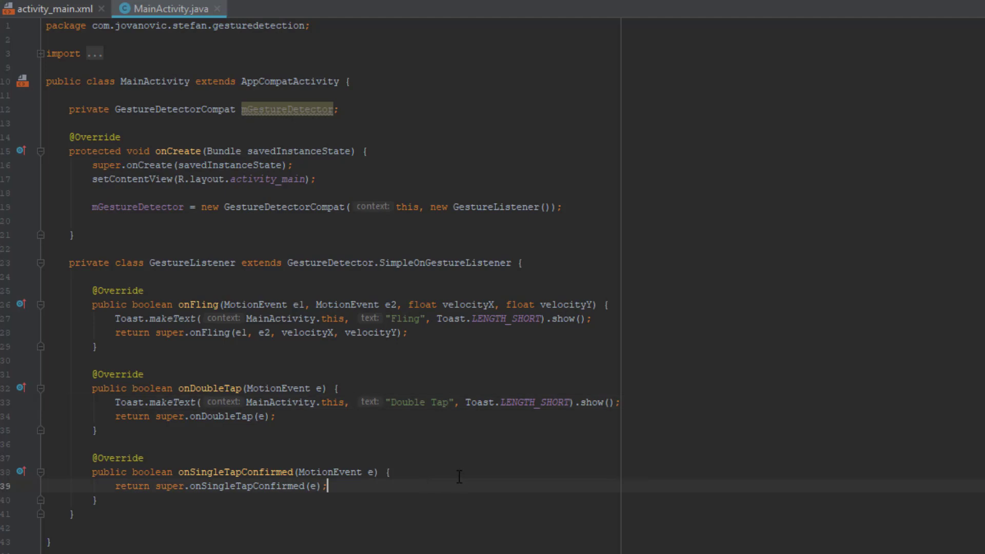
pyautogui.write('To')
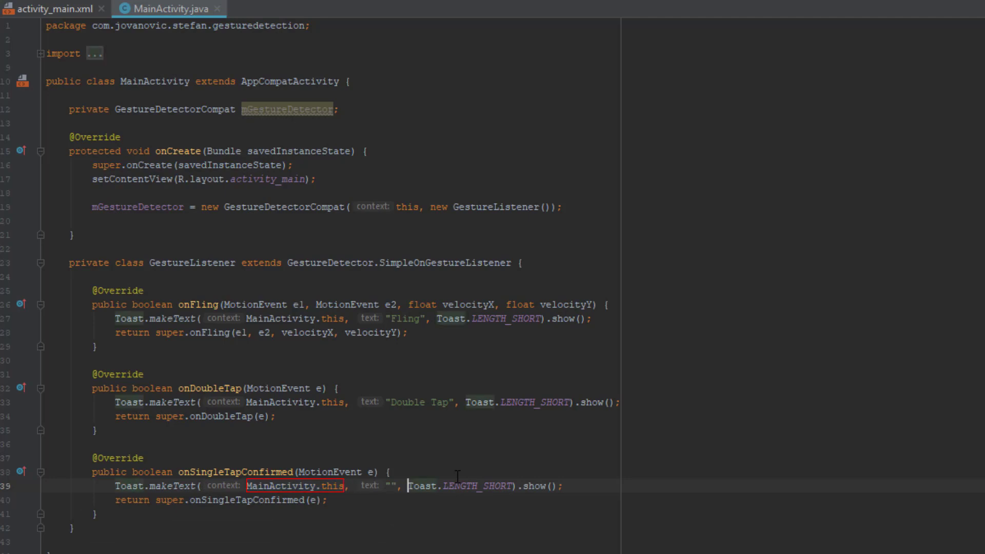
pyautogui.write('Single')
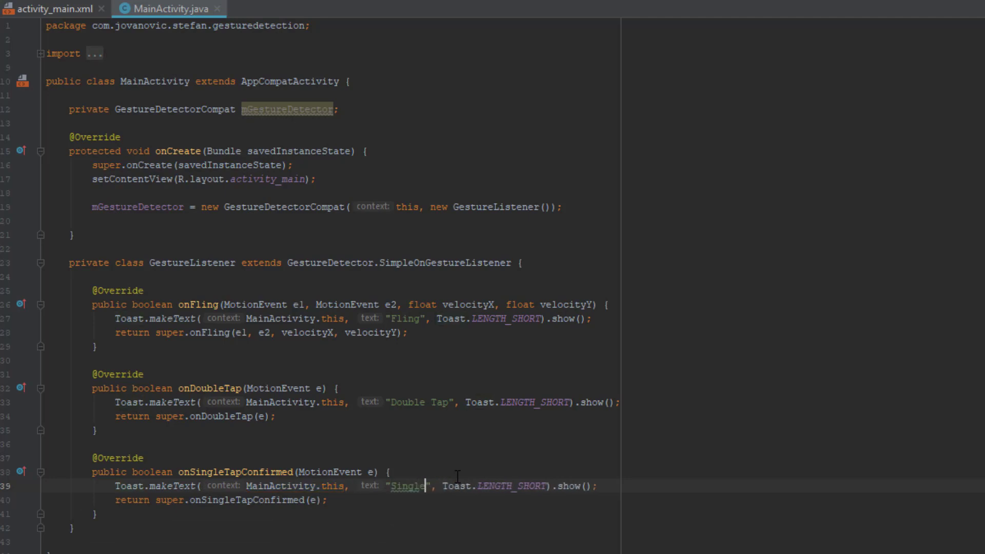
pyautogui.write('Tap Confirmed')
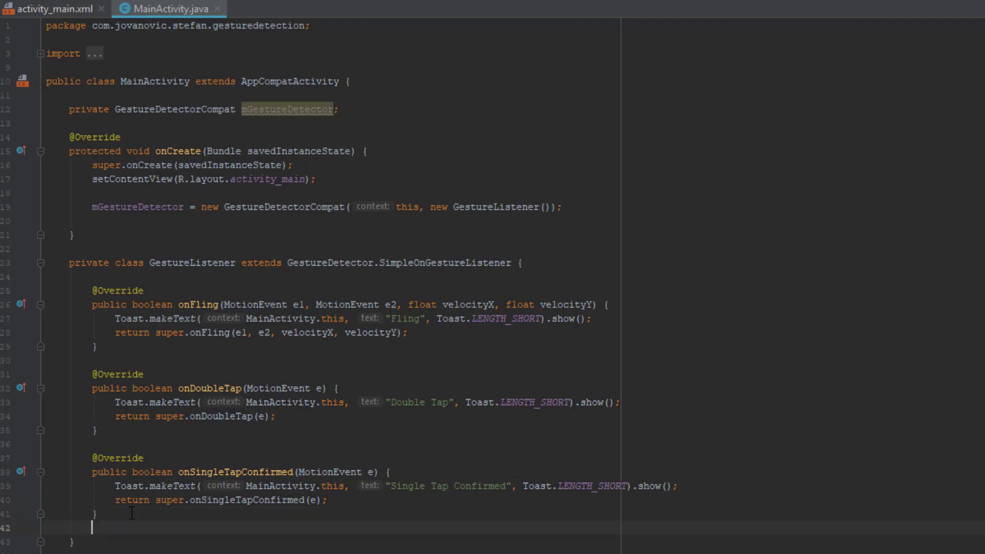
pyautogui.moveTo(239, 208)
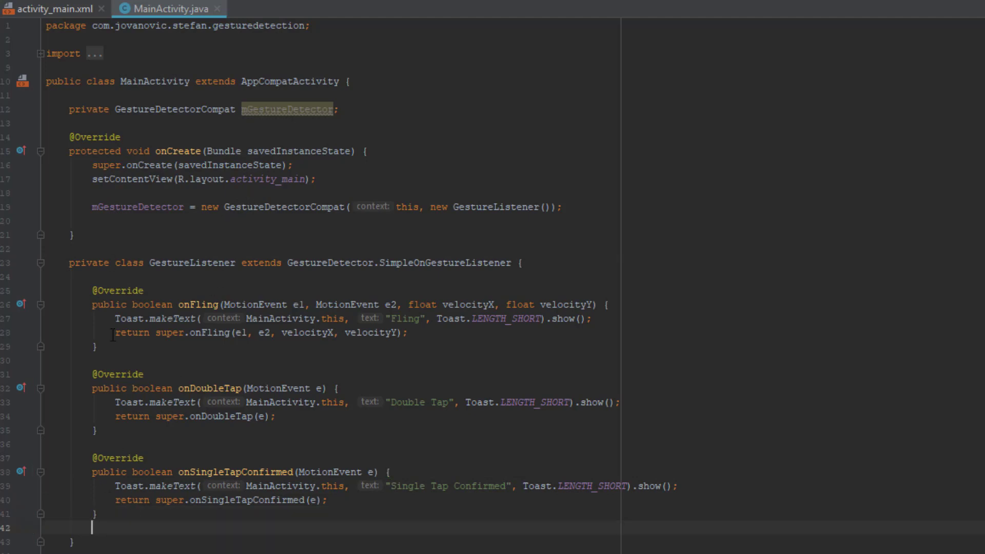
pyautogui.scroll(-3)
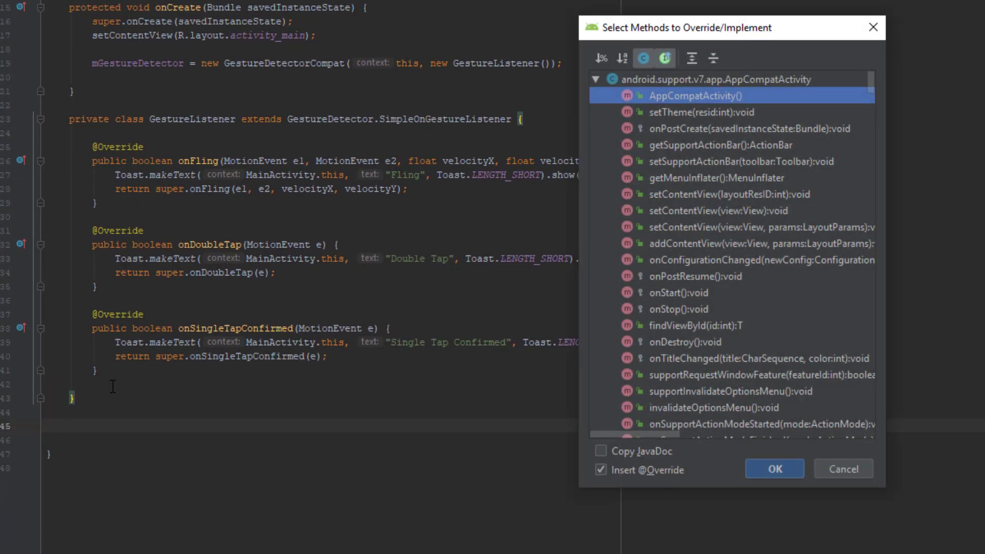
# Override onTouchEvent in MainActivity via the Override Methods dialog, searching 'onTouch'.
pyautogui.write('onTou')
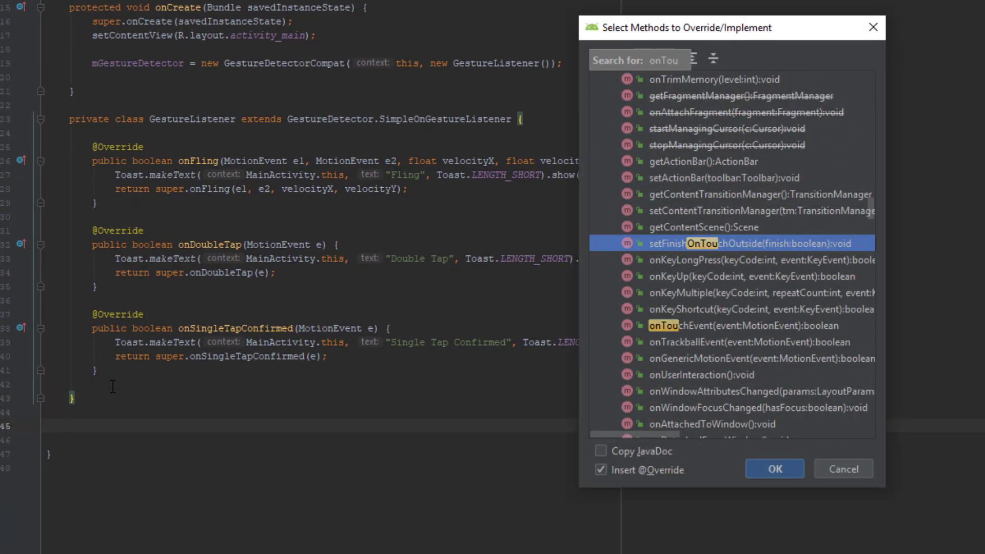
pyautogui.write('ch')
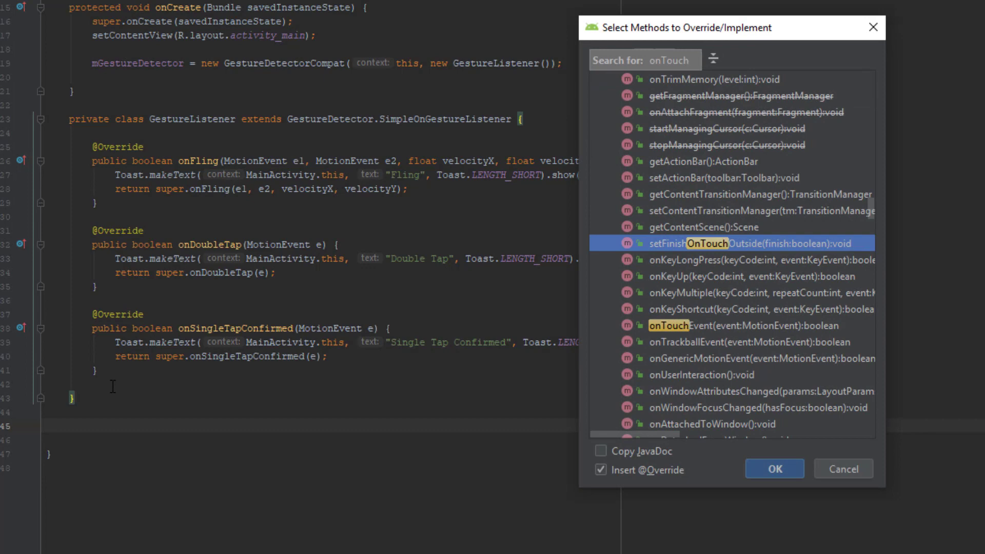
pyautogui.click(774, 469)
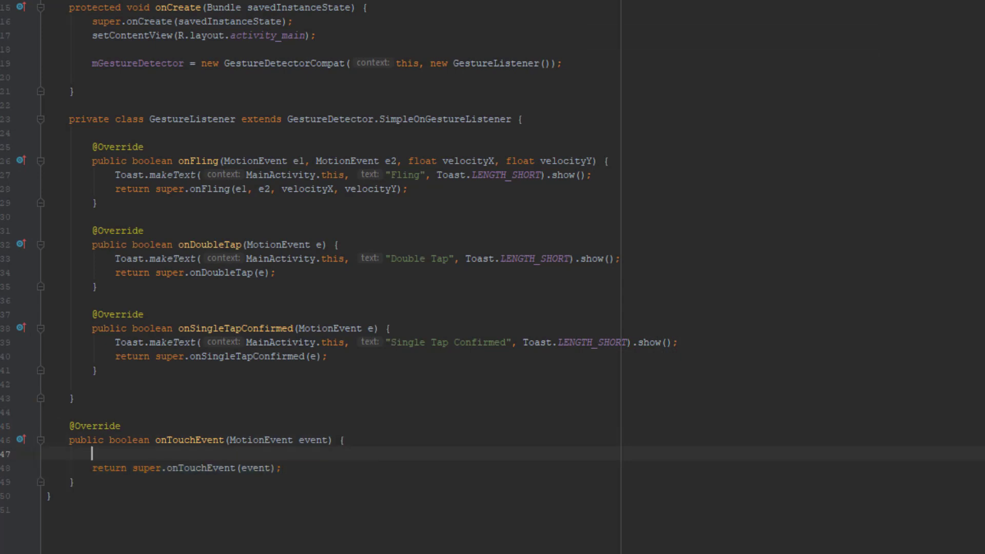
# Forward each event with mGestureDetector.onTouchEvent(event); inside the override.
pyautogui.write('mGestureDetector')
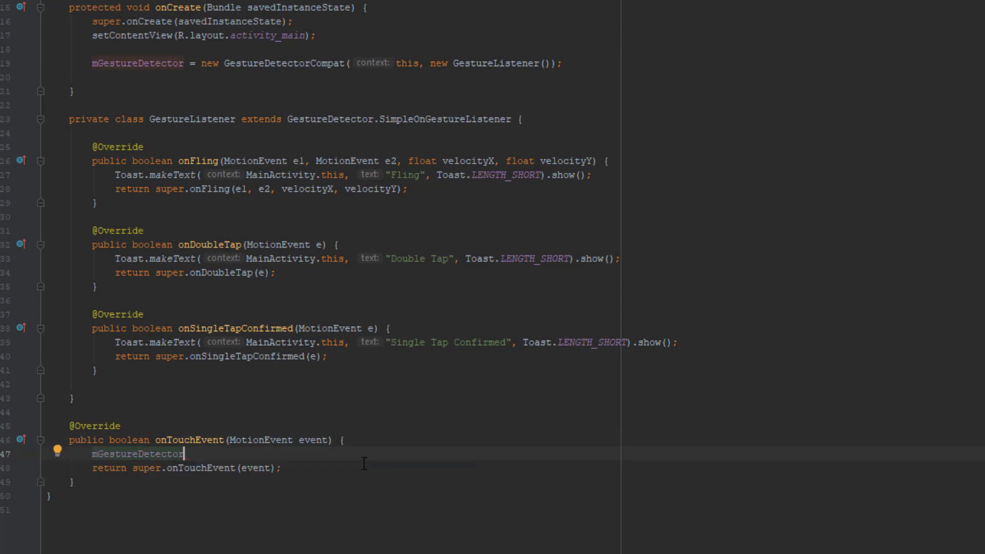
pyautogui.write('.onTouchEvent(event')
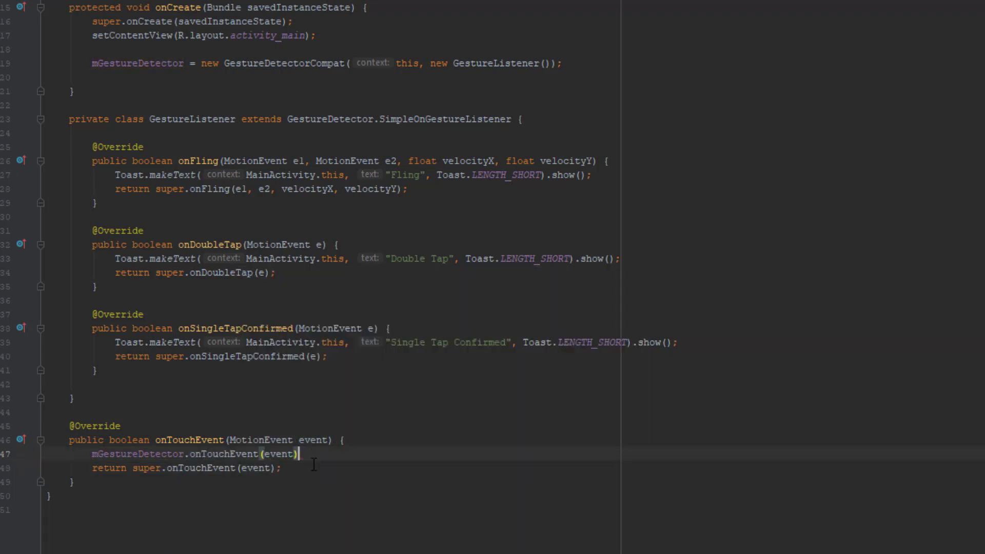
pyautogui.write(';')
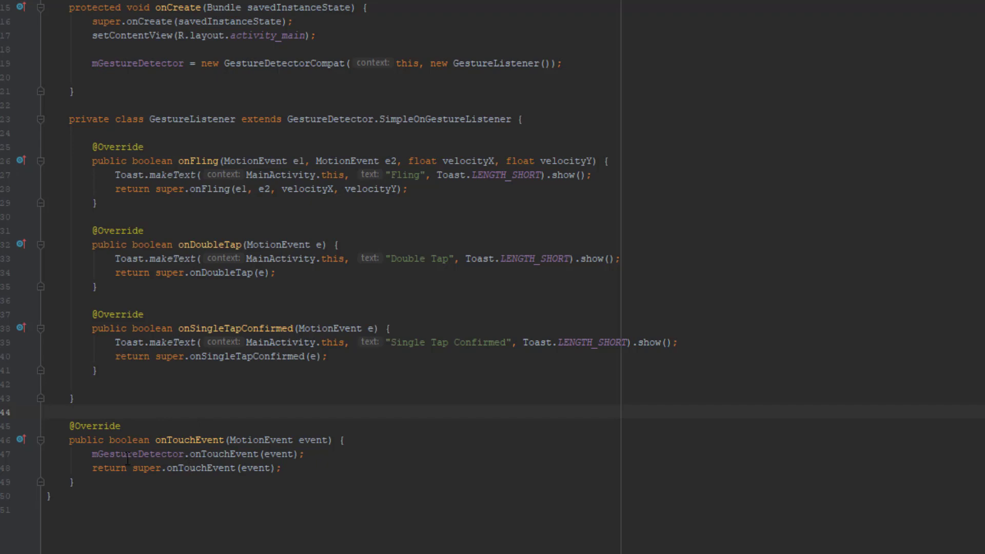
pyautogui.doubleClick(137, 454)
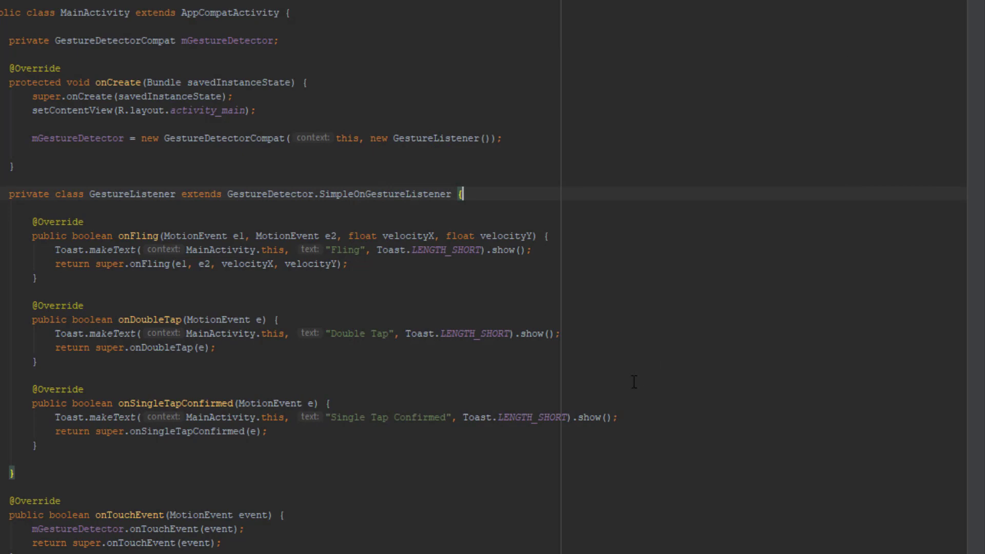
pyautogui.moveTo(610, 375)
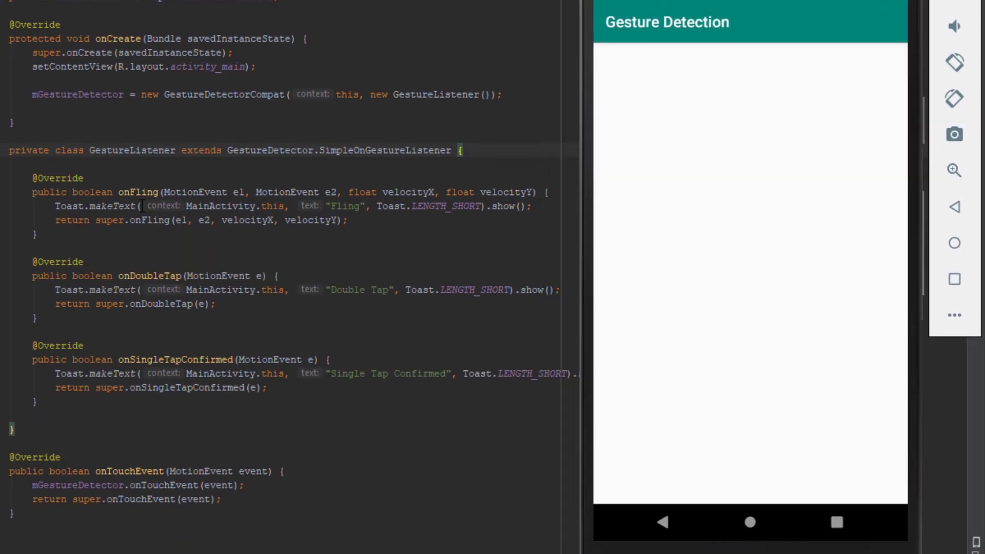
pyautogui.moveTo(971, 333)
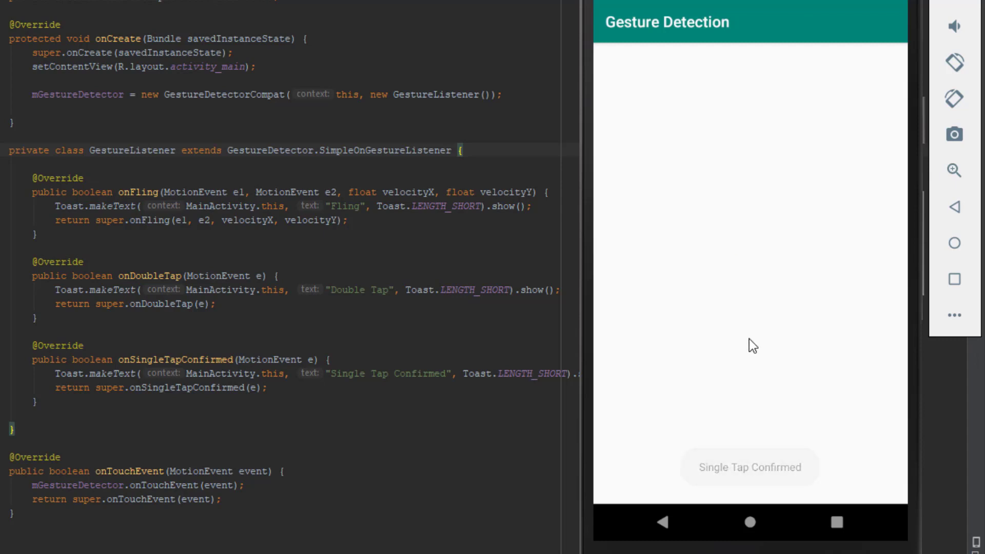
# Double-tap and fling on the running app in the emulator to trigger the Double Tap and Fling toasts.
pyautogui.doubleClick(754, 346)
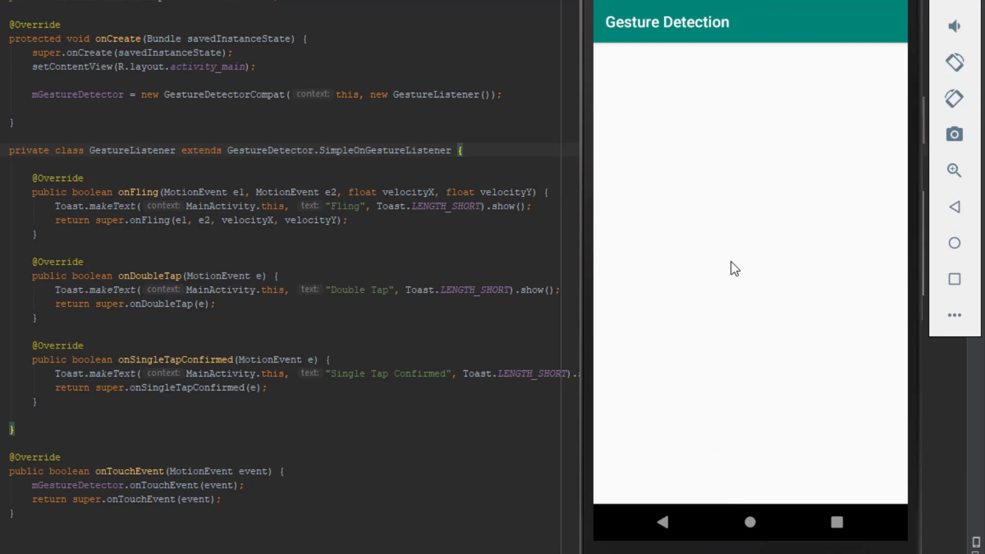
pyautogui.moveTo(735, 269); pyautogui.dragTo(754, 453)
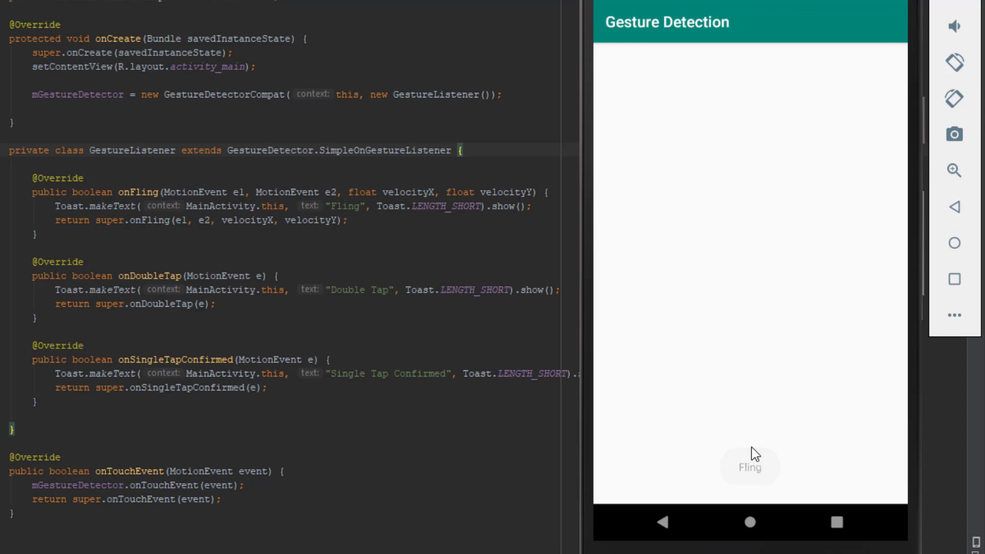
pyautogui.moveTo(751, 130)
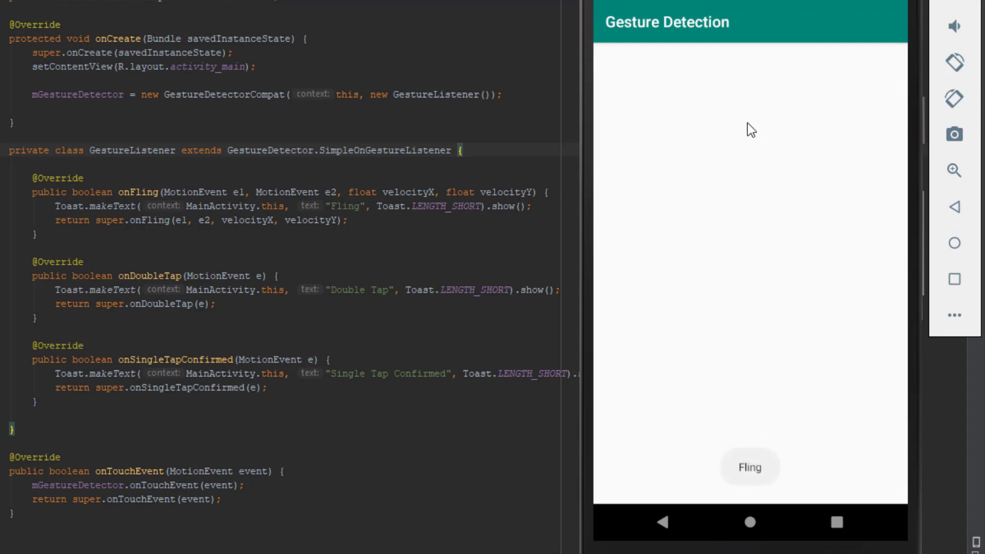
pyautogui.moveTo(622, 279)
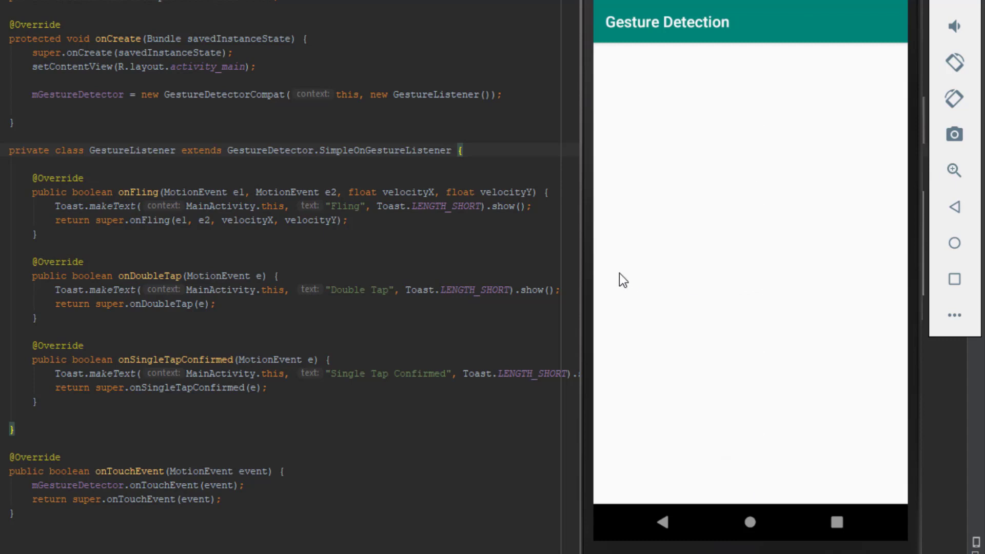
pyautogui.moveTo(622, 279); pyautogui.dragTo(866, 285)
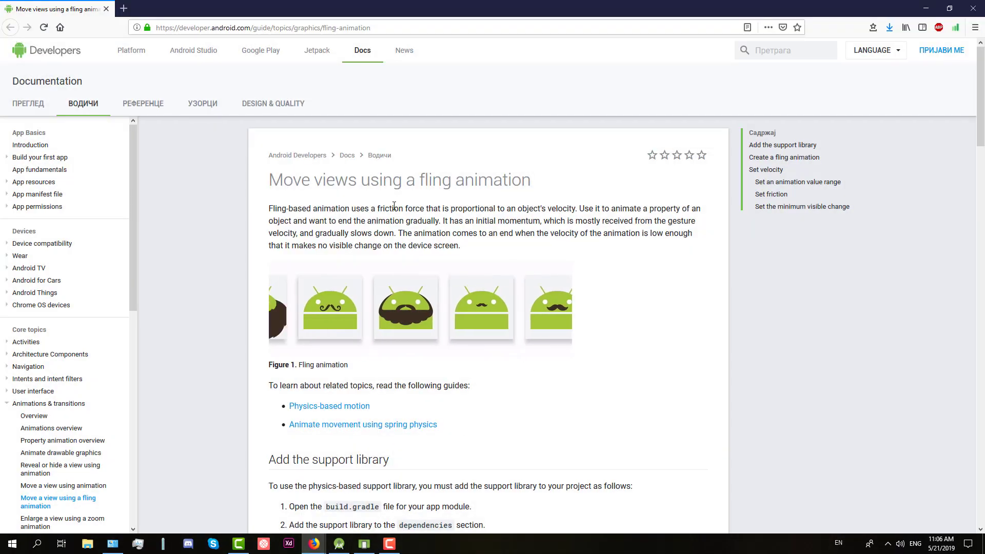
# View developer.android.com's 'Move views using a fling animation' guide in the browser.
pyautogui.doubleClick(436, 179)
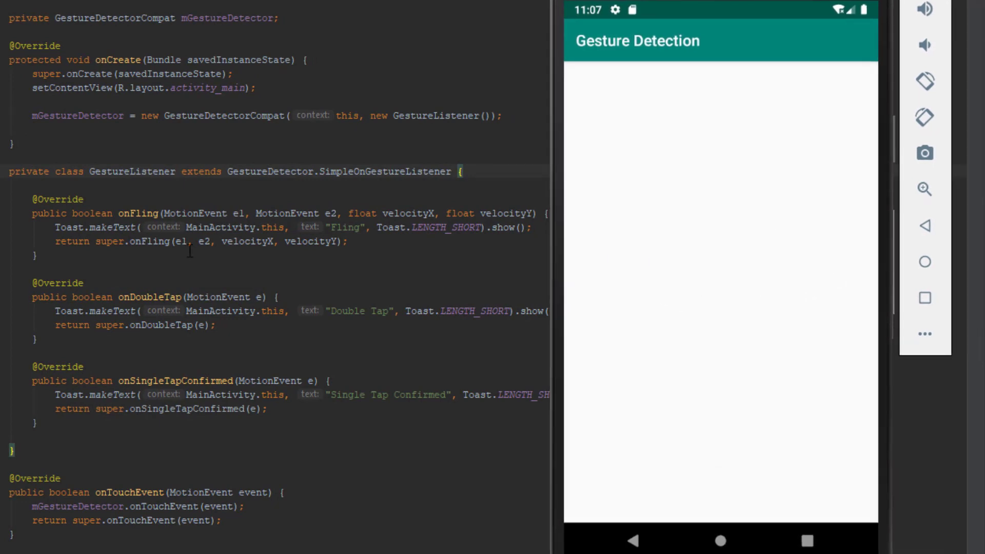
# Select the onFling method name in GestureListener with the emulator hidden.
pyautogui.doubleClick(137, 214)
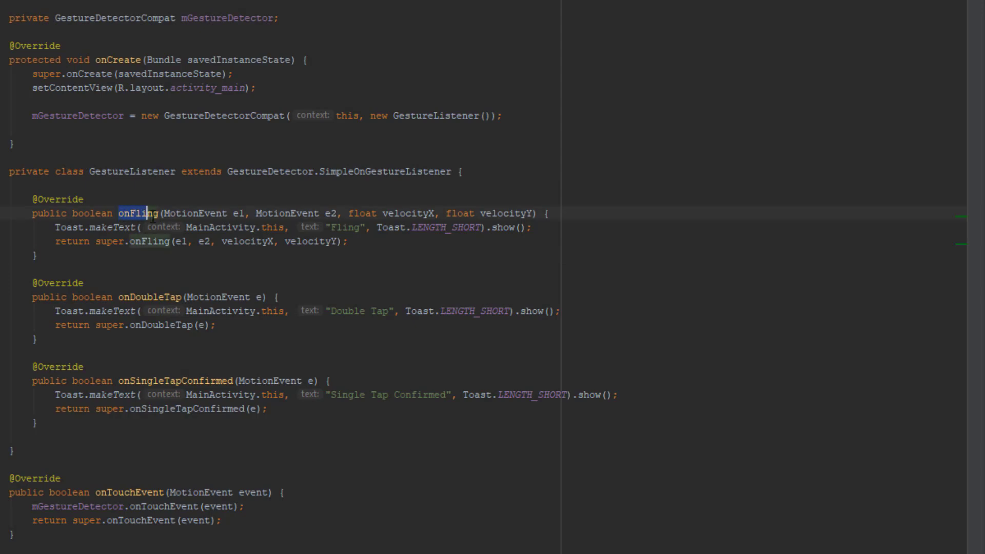